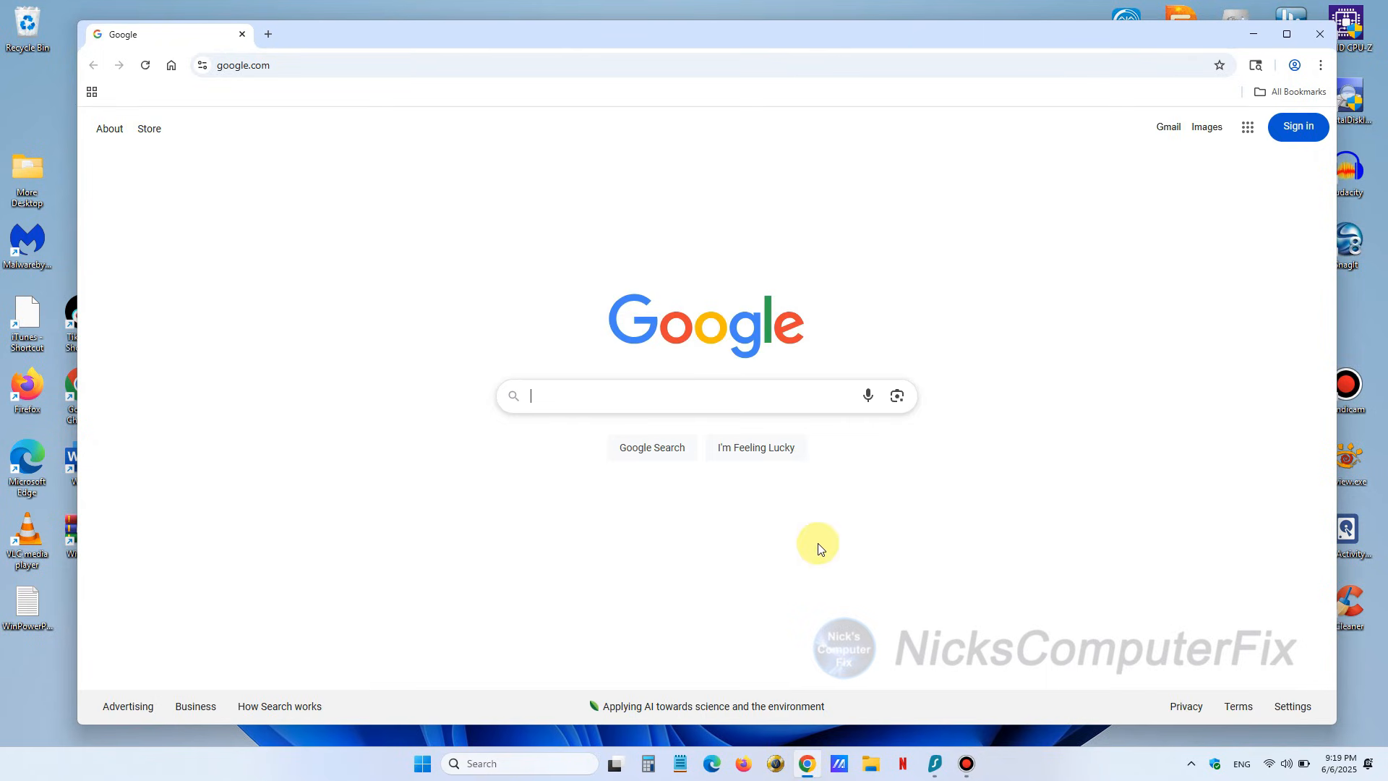
# Step: Search Google for 'windows 10 download'
pyautogui.click(592, 395)
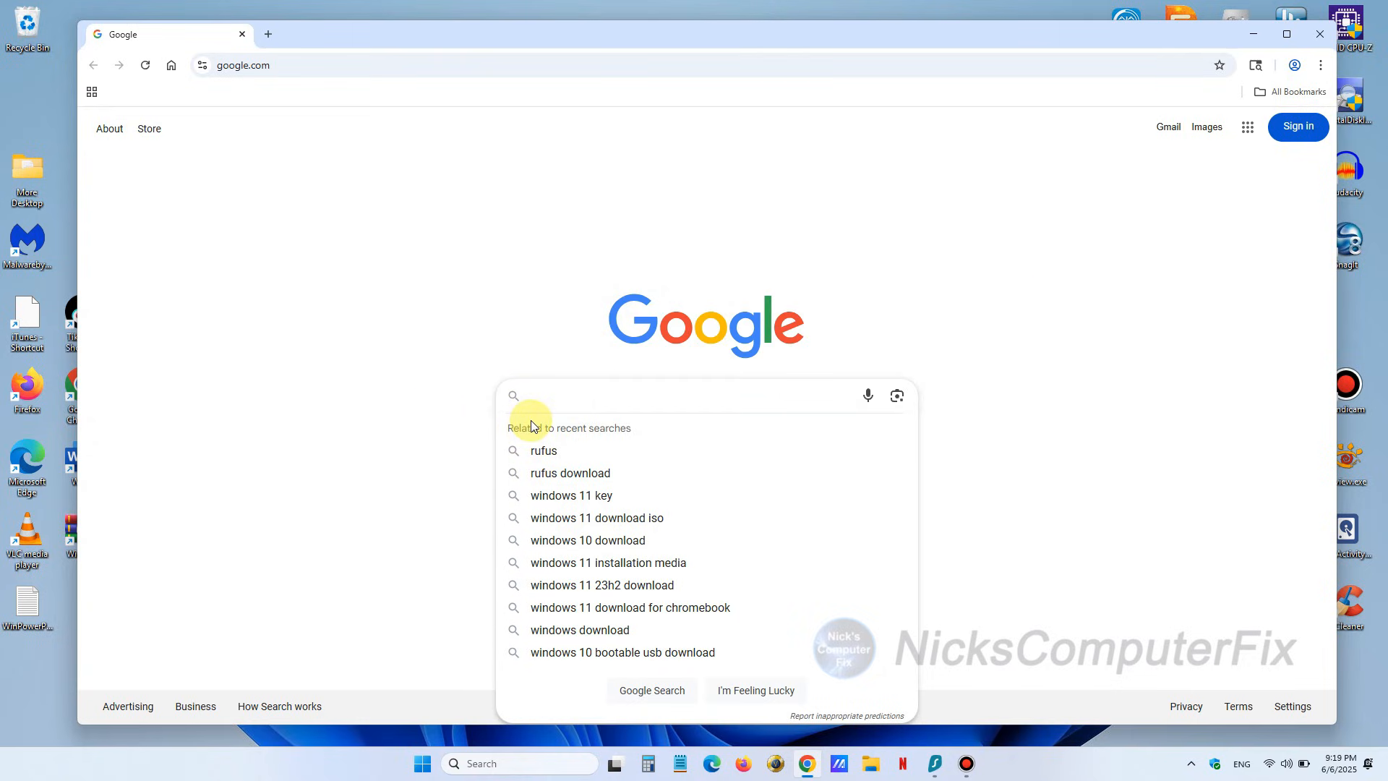
pyautogui.write('windows 10 download')
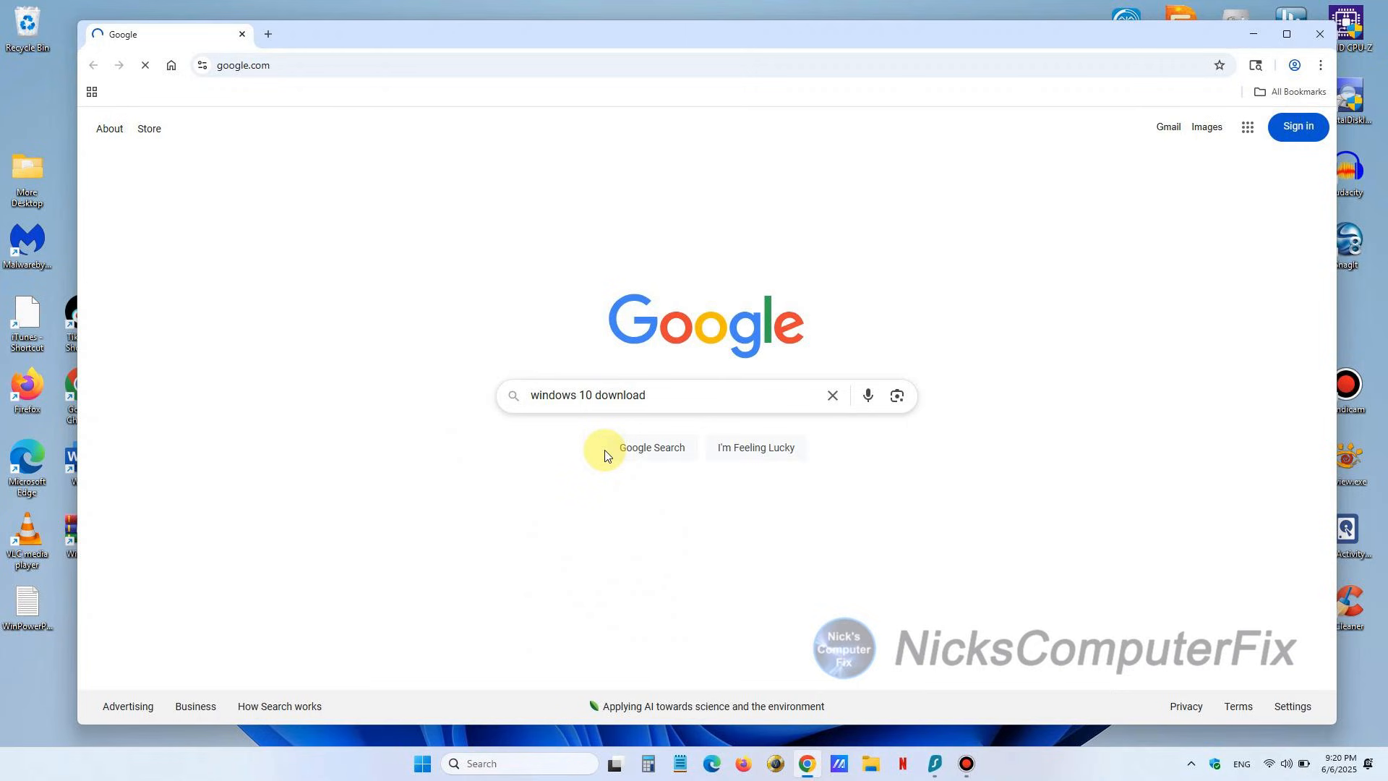
pyautogui.click(650, 447)
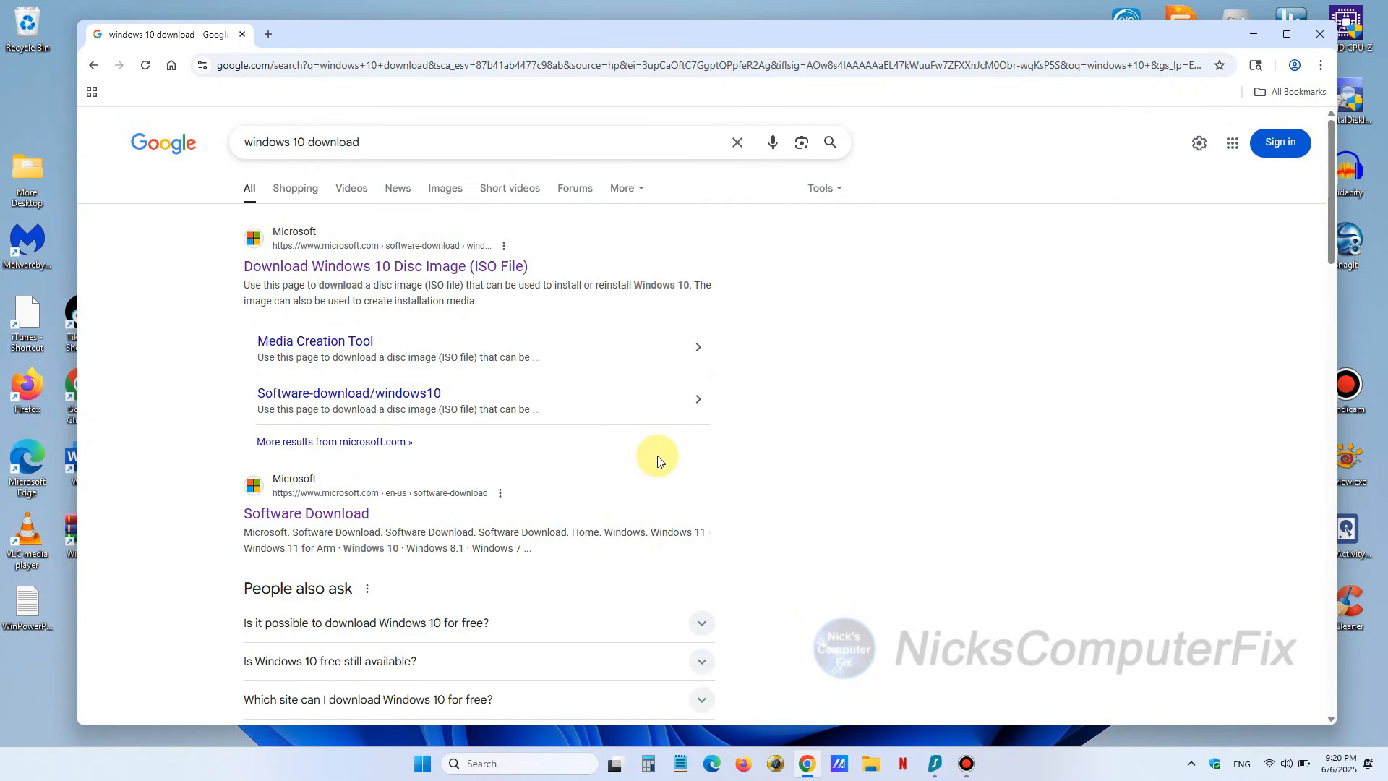
pyautogui.moveTo(678, 182)
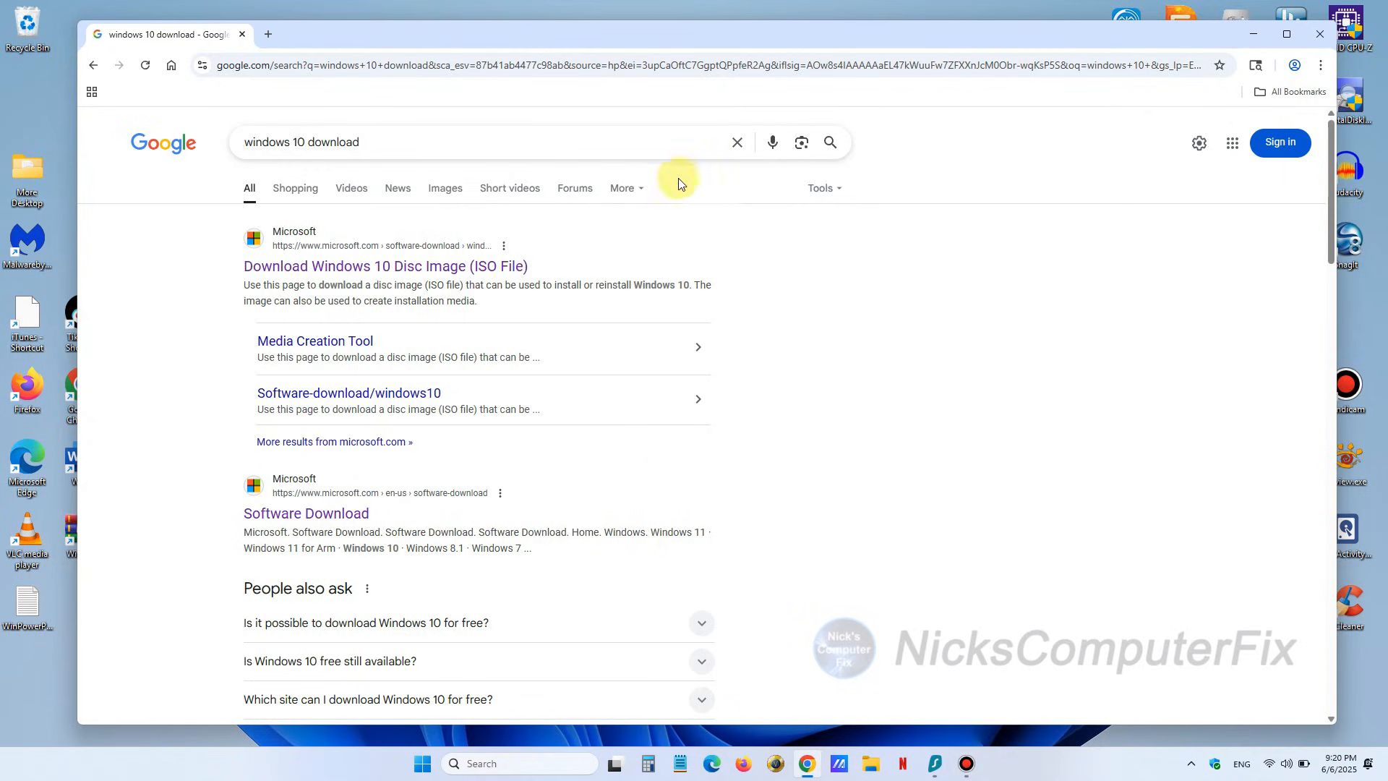
pyautogui.moveTo(318, 272)
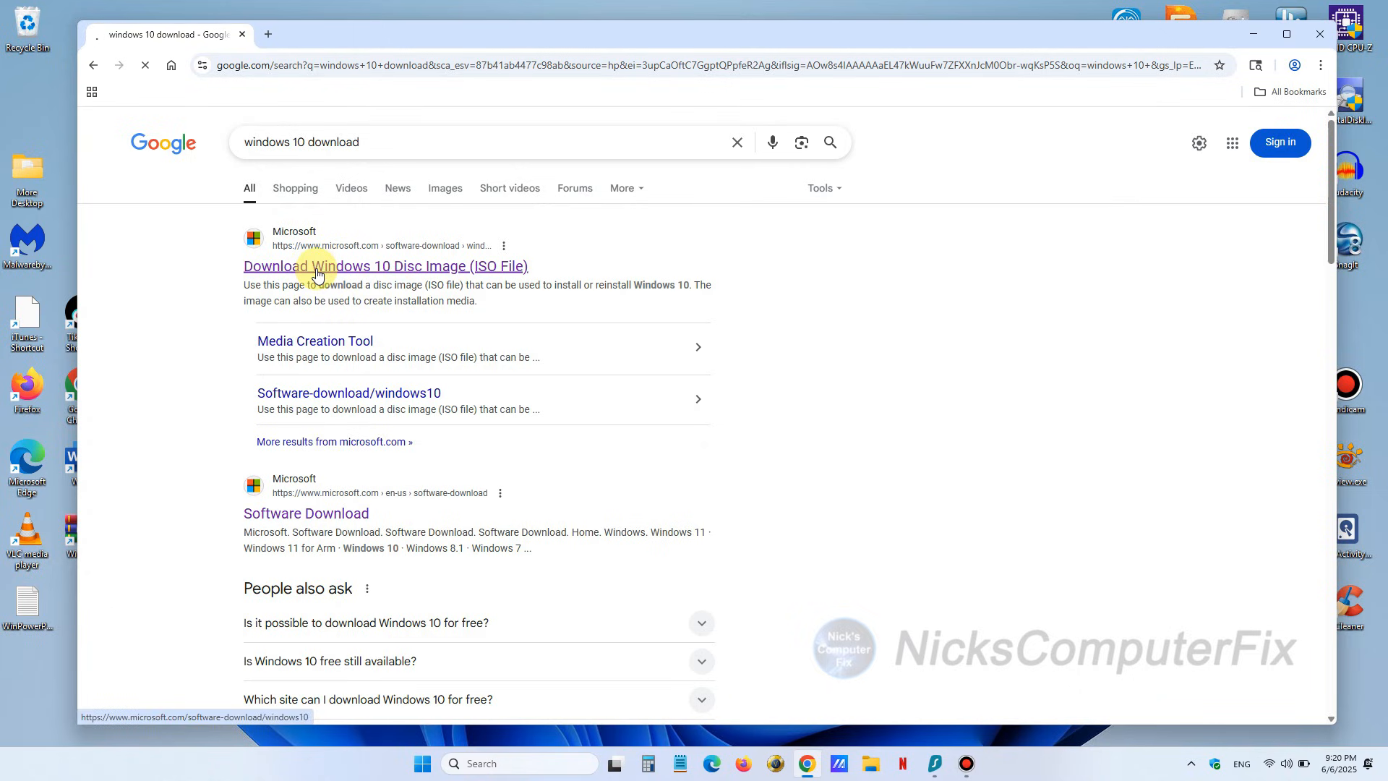
# Step: Visit the Windows 10 Disc Image result, then Microsoft's Software Download result
pyautogui.click(385, 266)
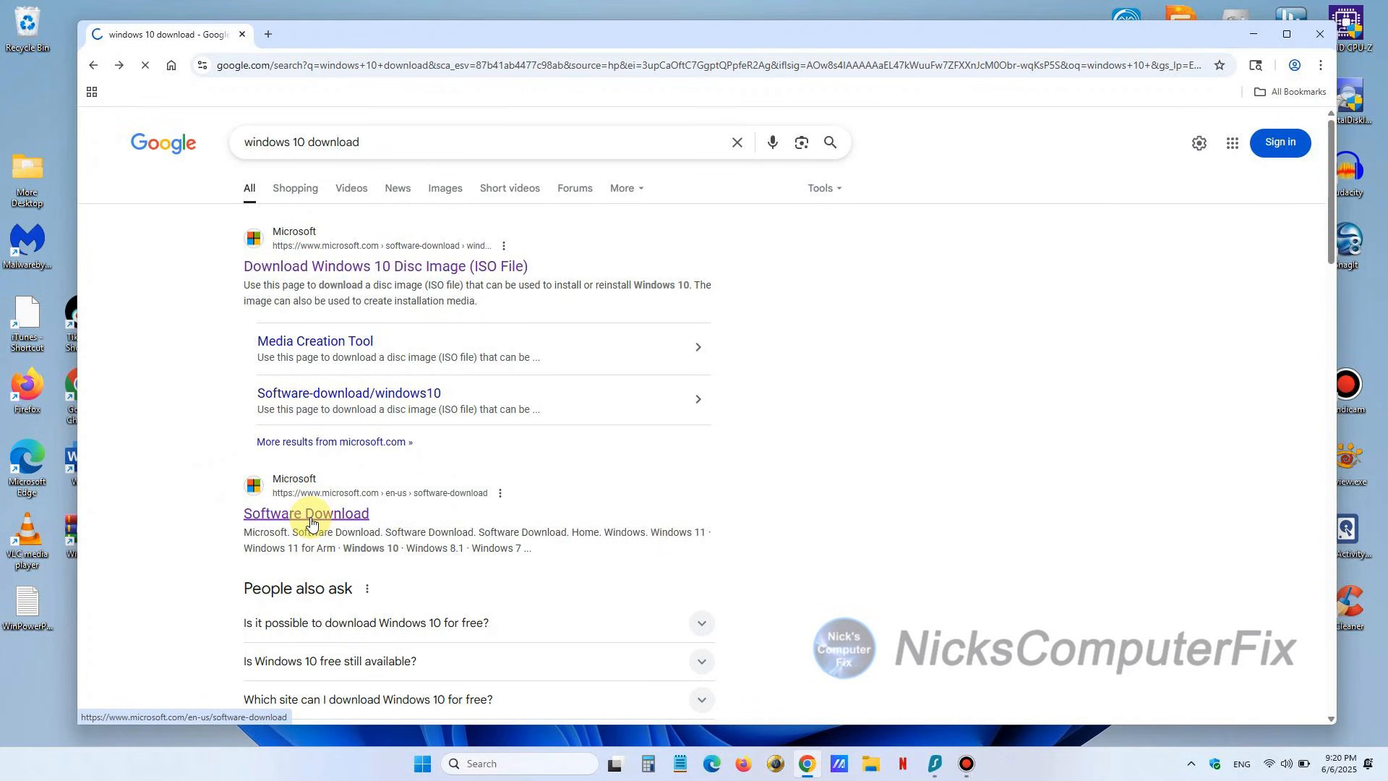
pyautogui.click(305, 513)
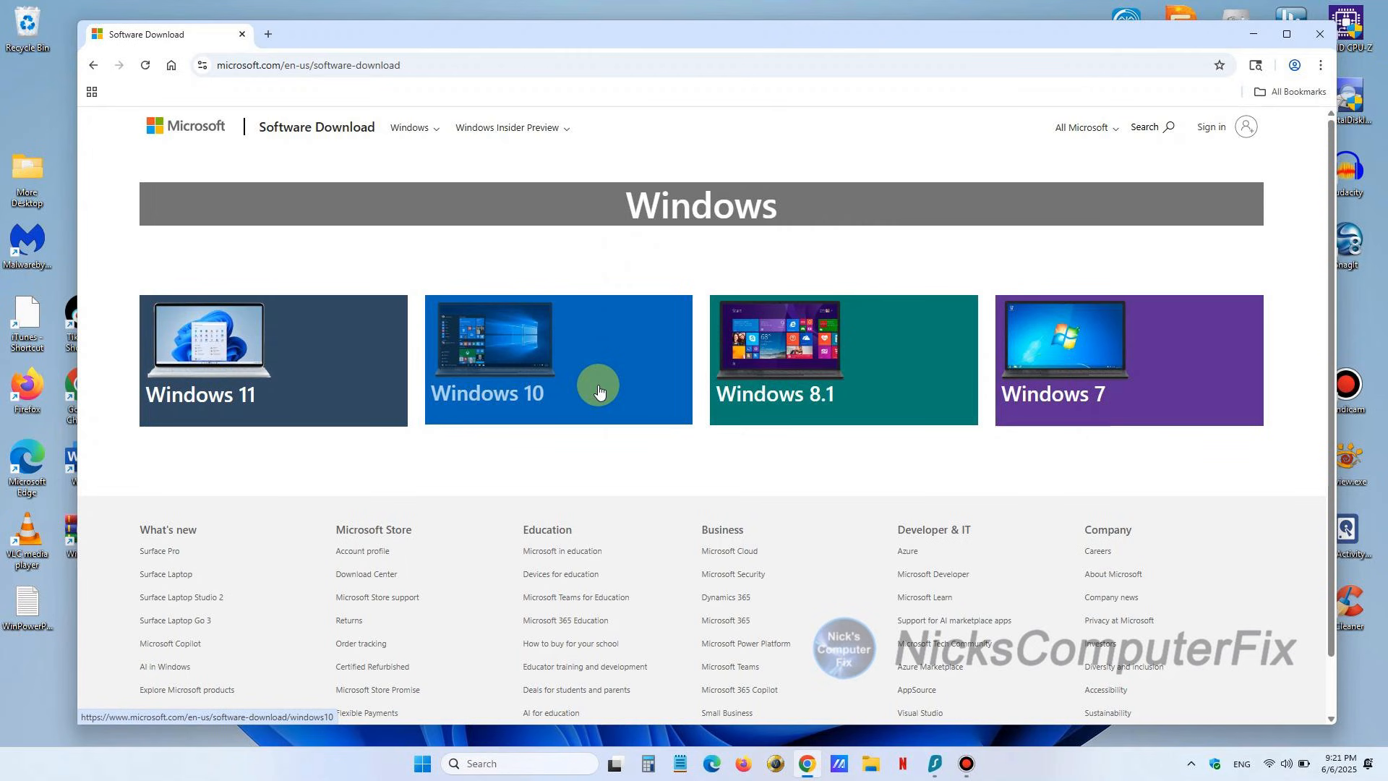
# Step: On the Windows 10 page, download the media creation tool from 'Create Windows 10 installation media'
pyautogui.click(557, 360)
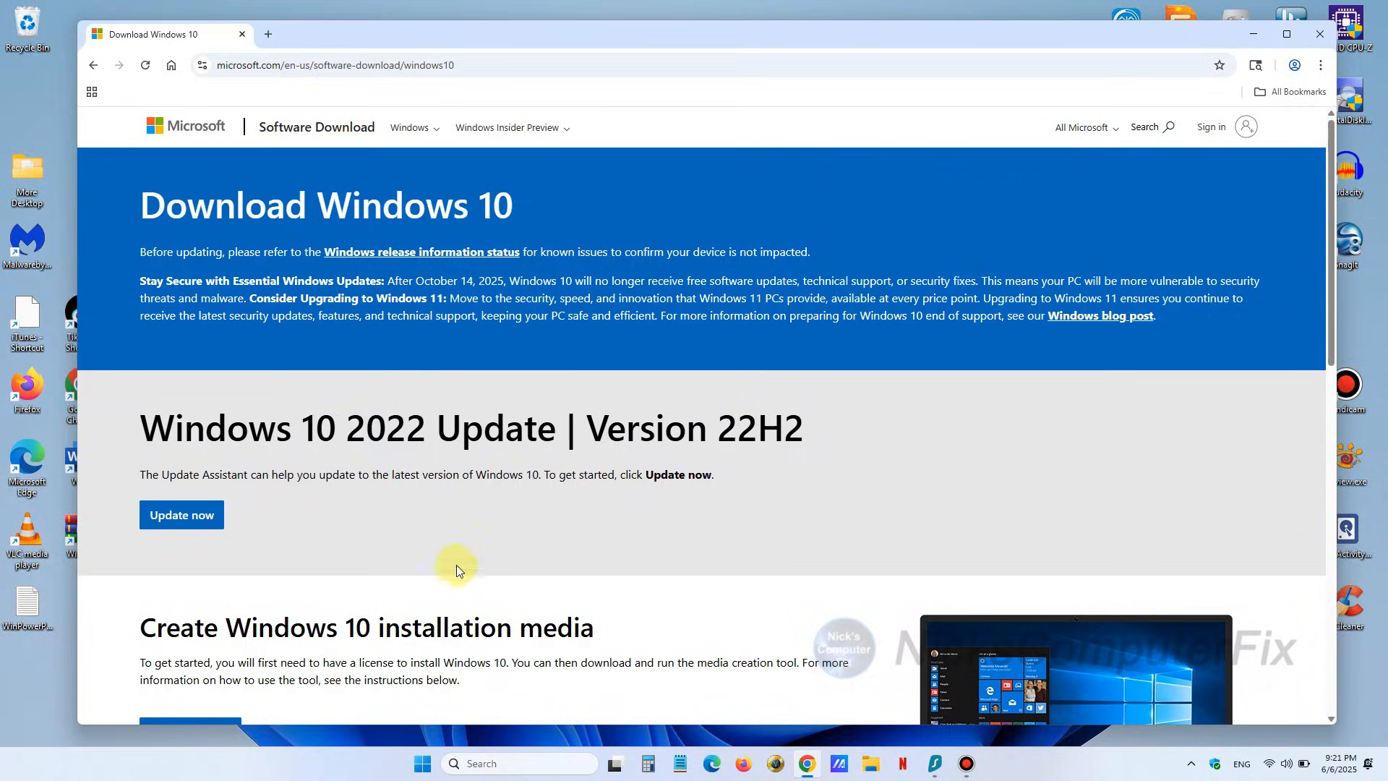
pyautogui.moveTo(588, 566)
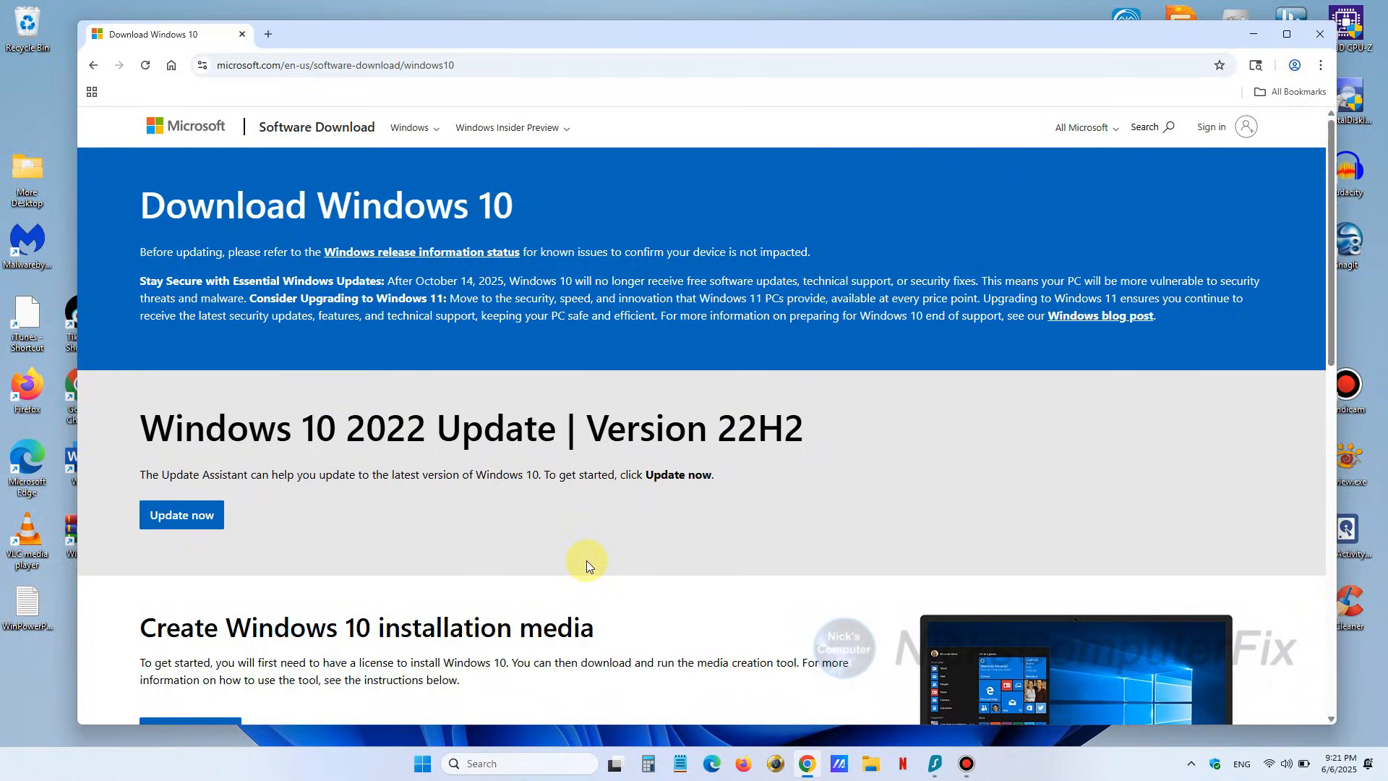
pyautogui.scroll(-3)
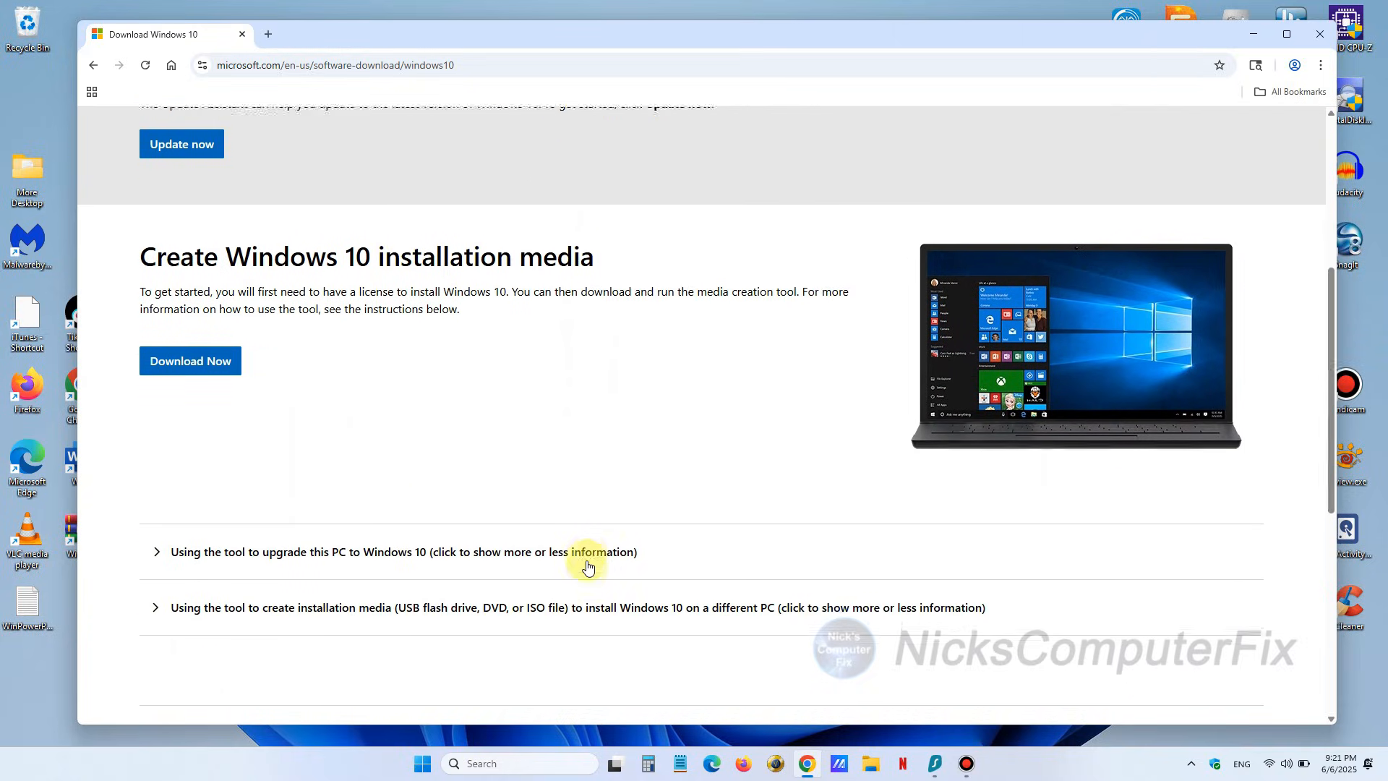
pyautogui.scroll(-3)
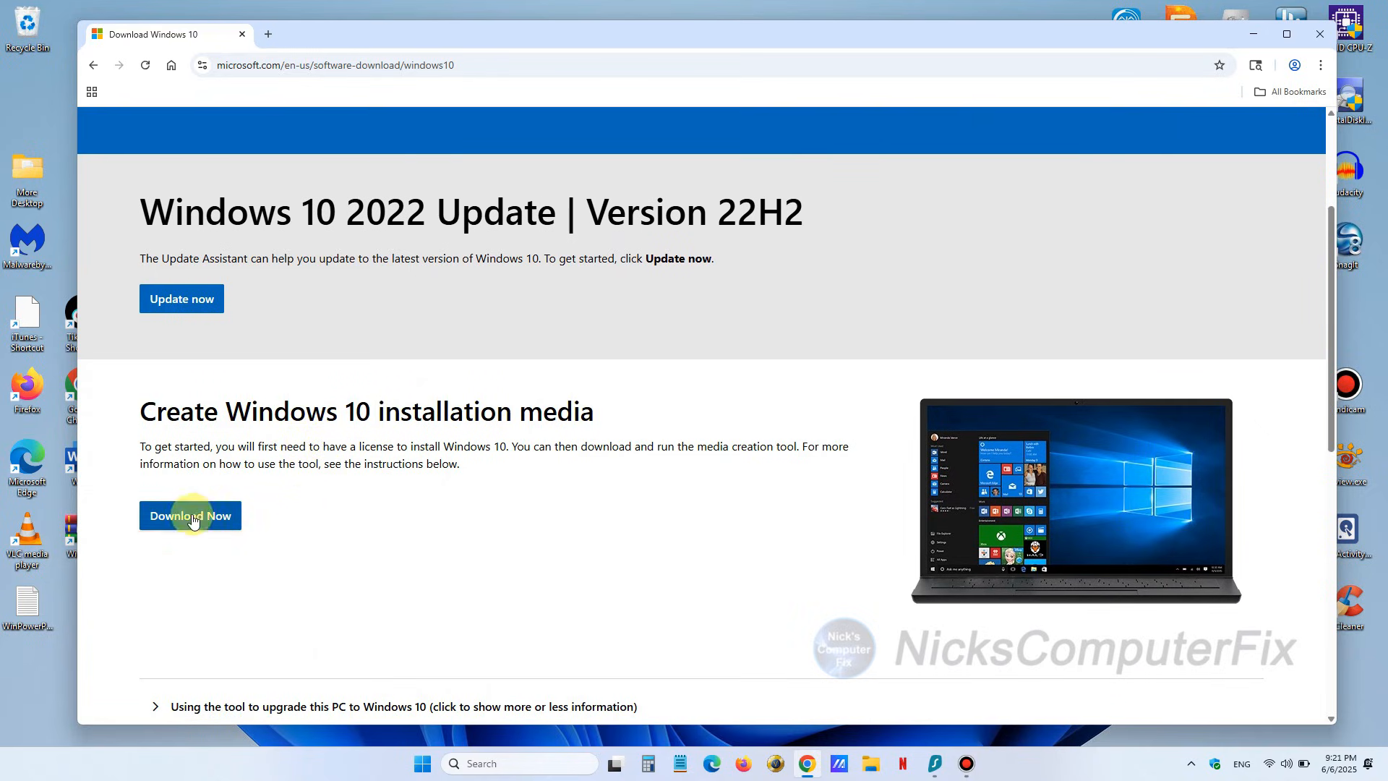
pyautogui.click(190, 515)
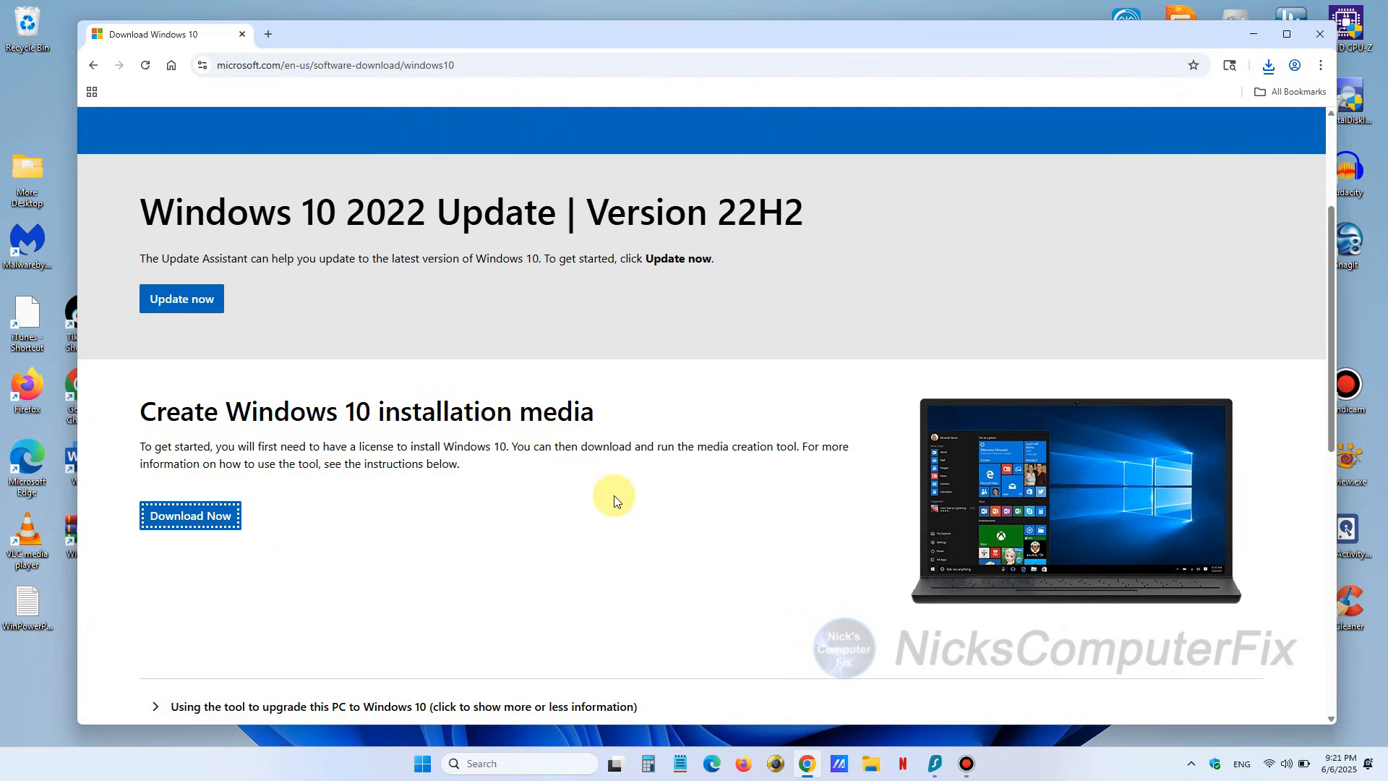
pyautogui.moveTo(1113, 141)
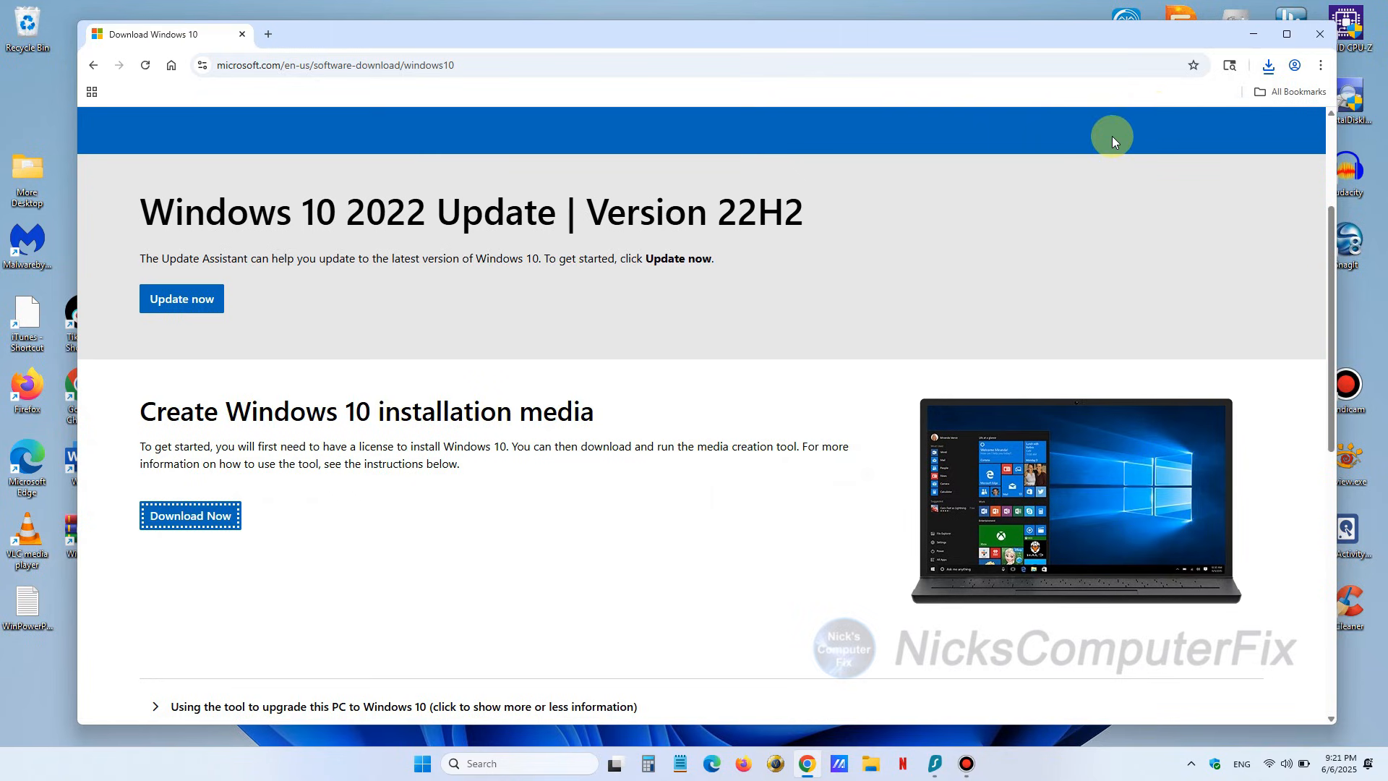
pyautogui.moveTo(252, 515)
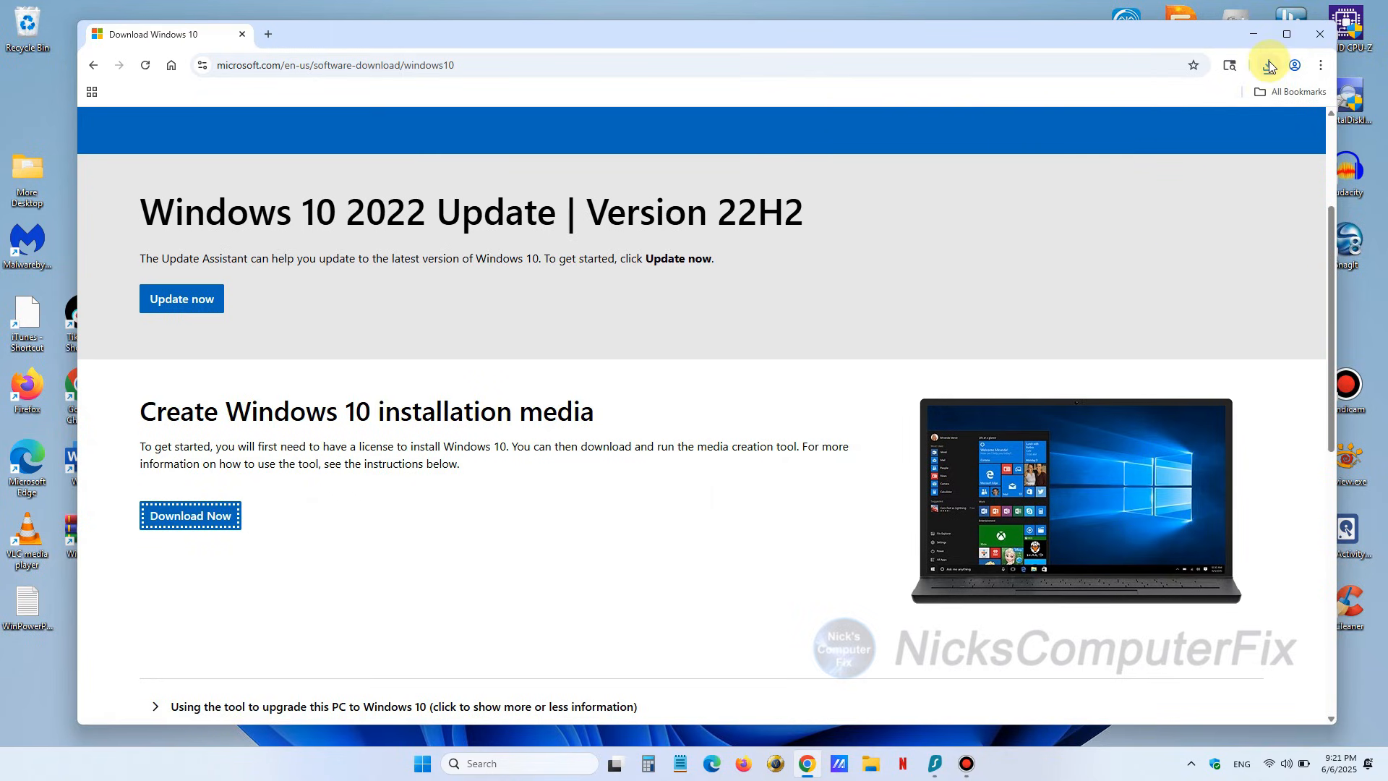
# Step: Launch the downloaded MediaCreationTool from Chrome's downloads and allow it to run
pyautogui.click(1268, 65)
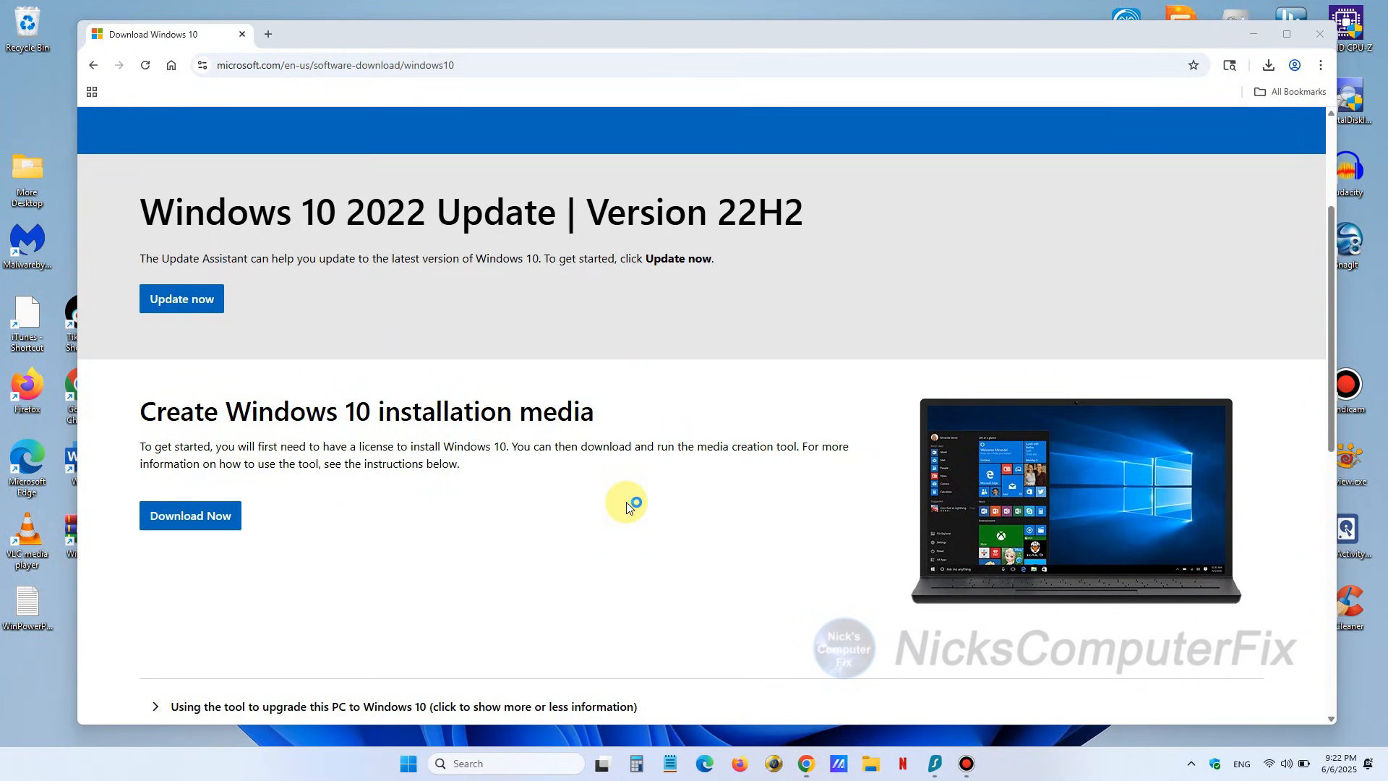
pyautogui.click(189, 515)
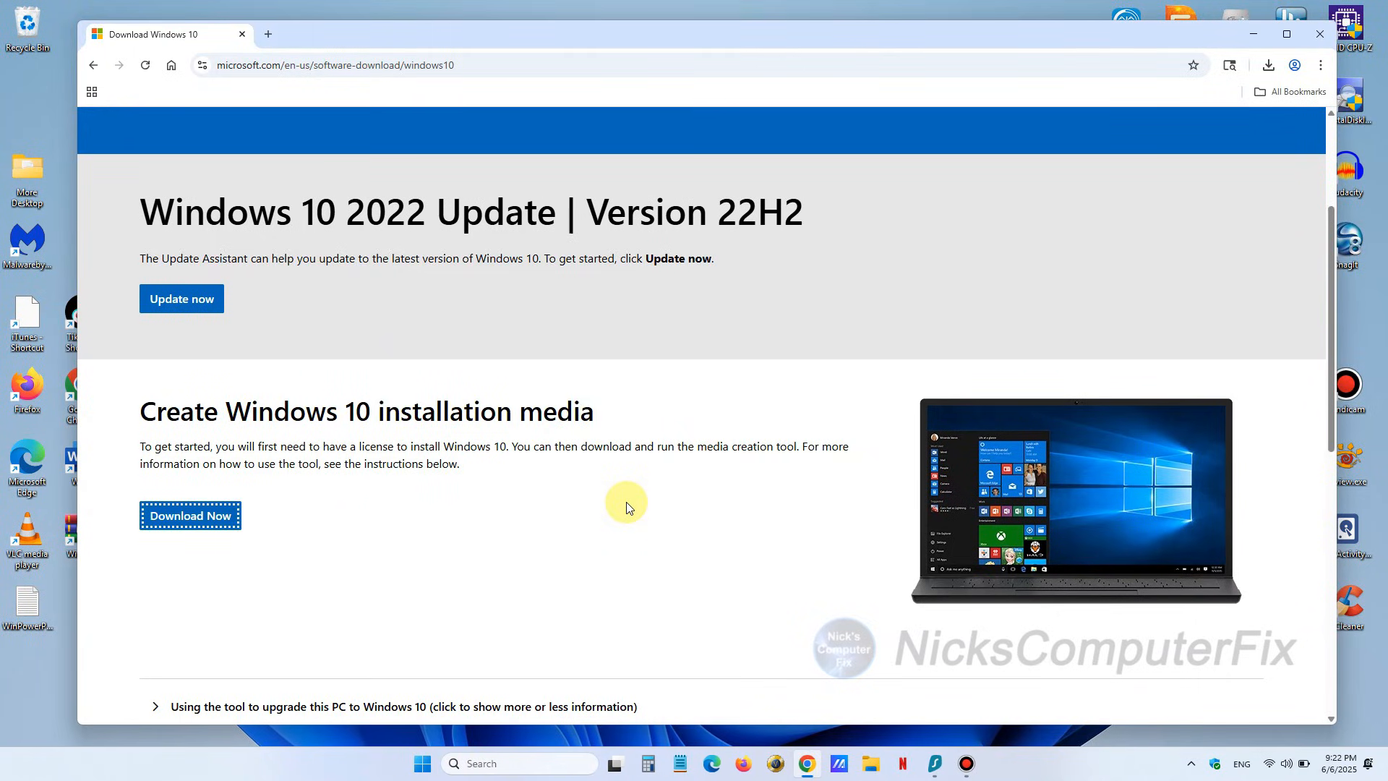
pyautogui.click(189, 515)
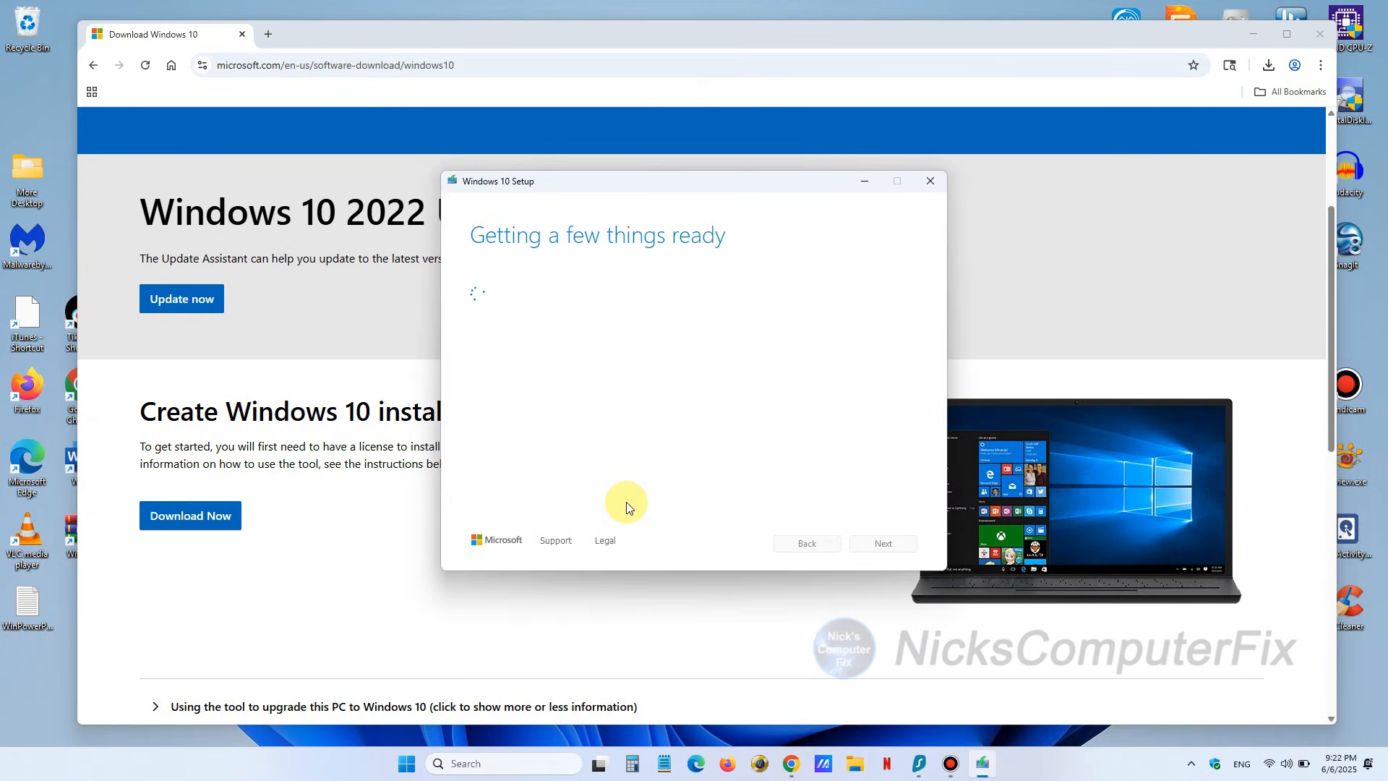
pyautogui.moveTo(611, 266)
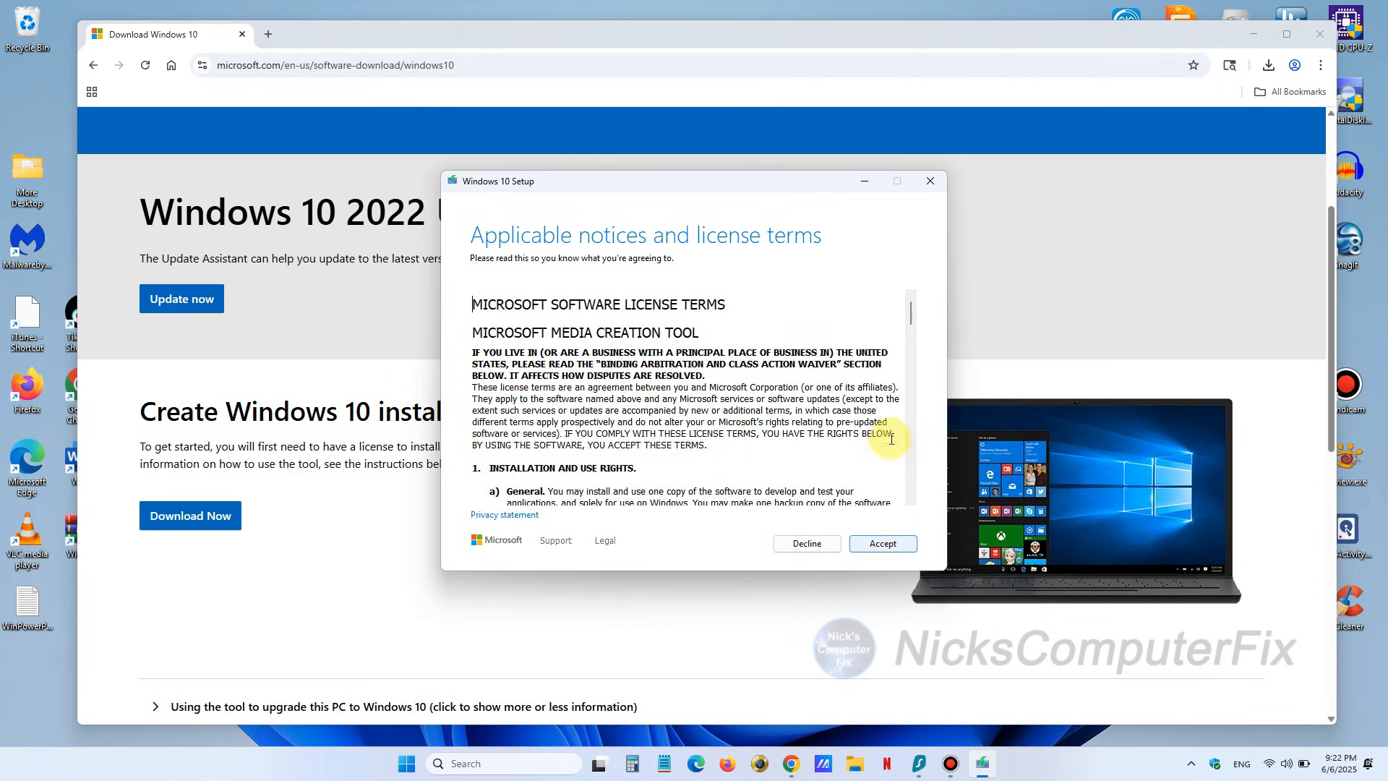
# Step: Scroll through the Microsoft license terms and accept them
pyautogui.scroll(-3)
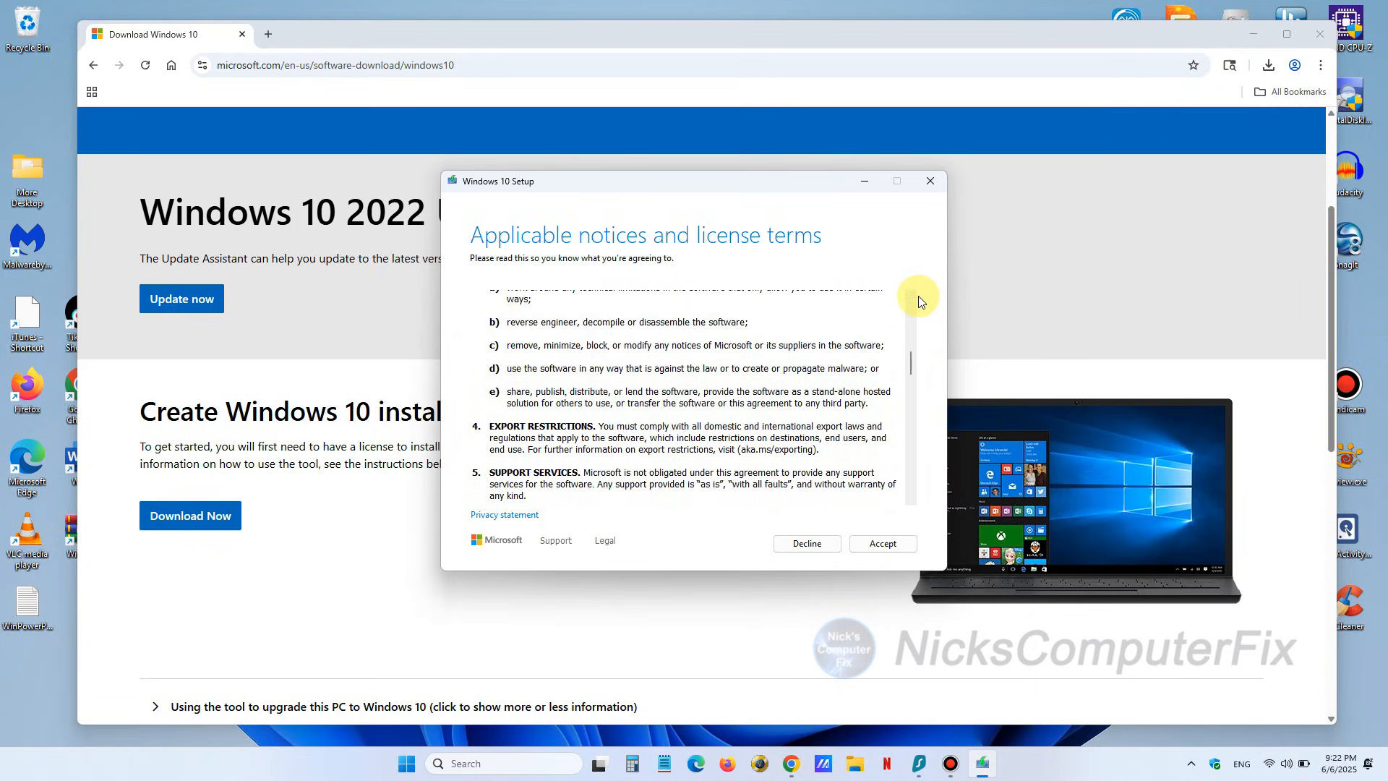
pyautogui.scroll(-3)
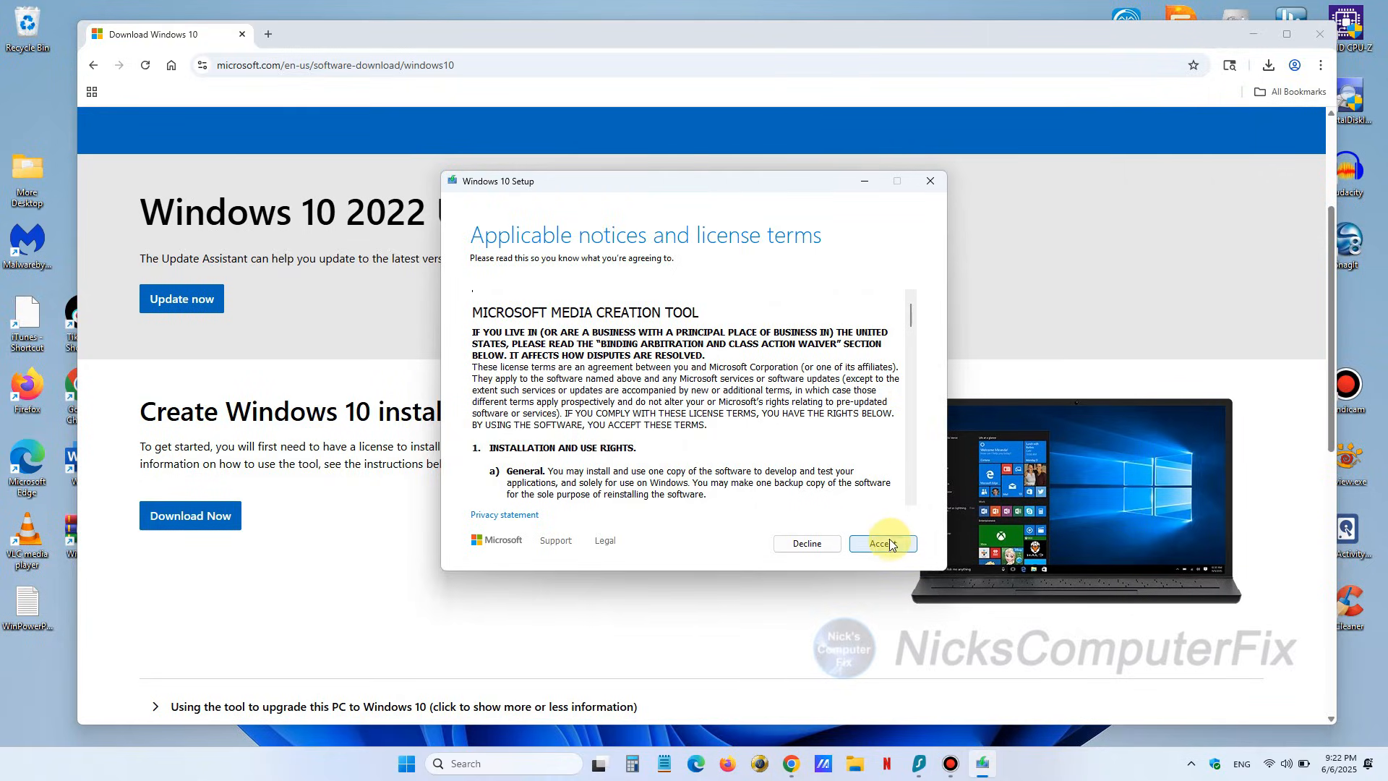
pyautogui.click(882, 542)
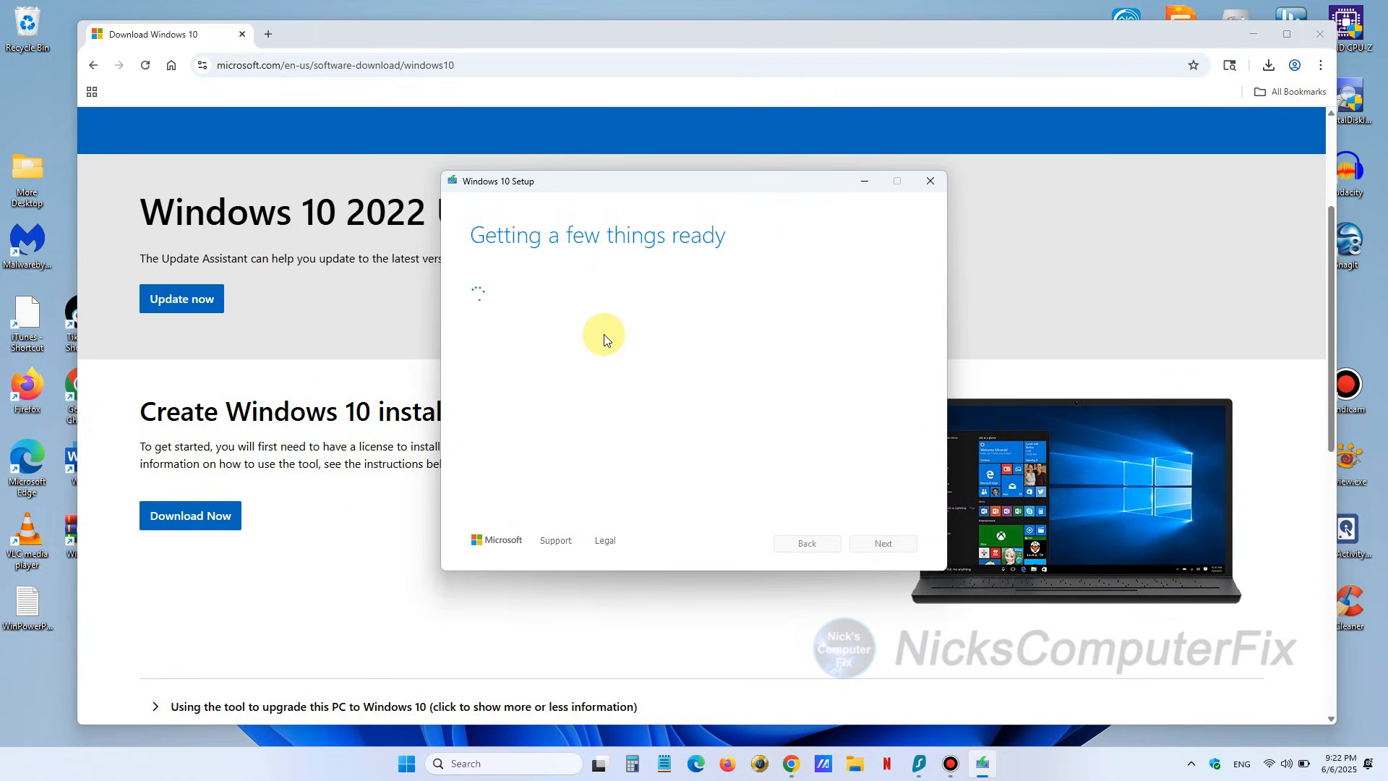
pyautogui.moveTo(622, 404)
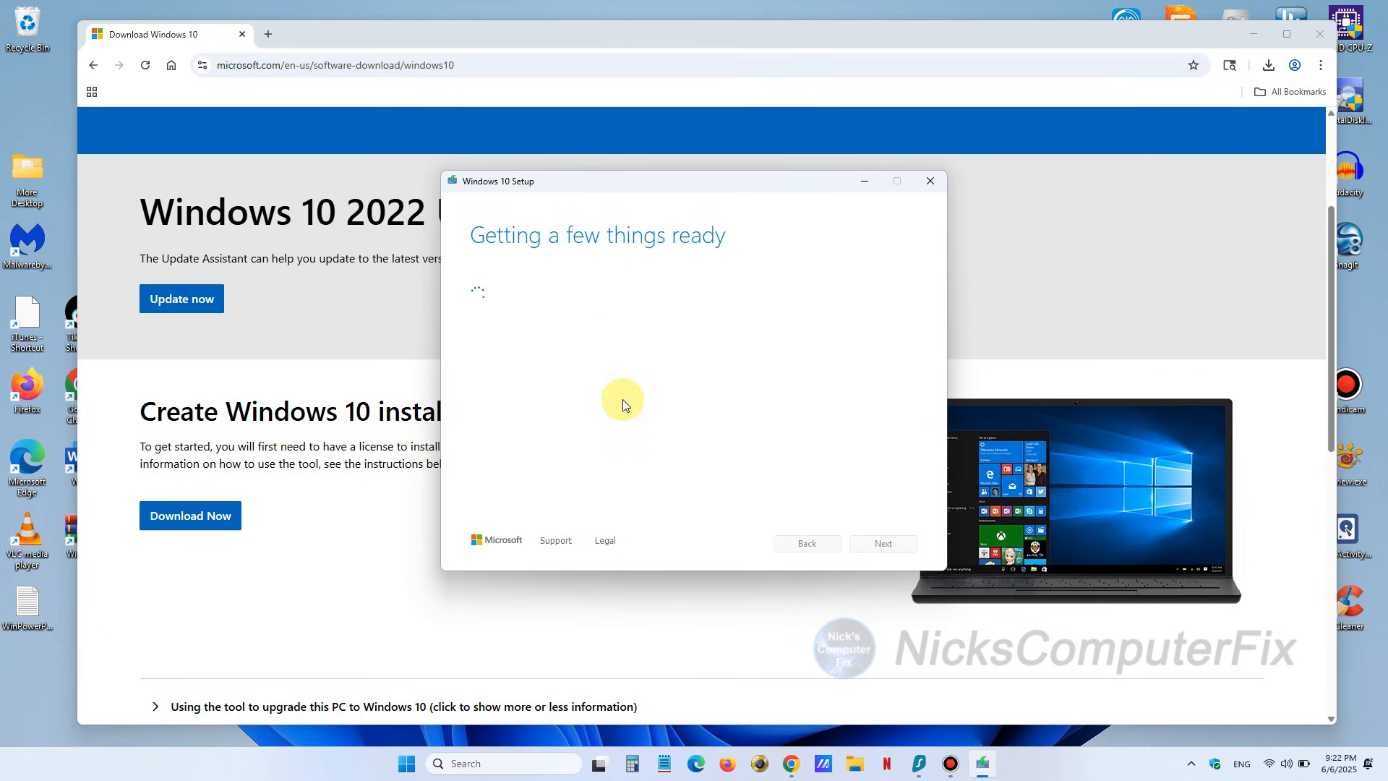
pyautogui.moveTo(818, 422)
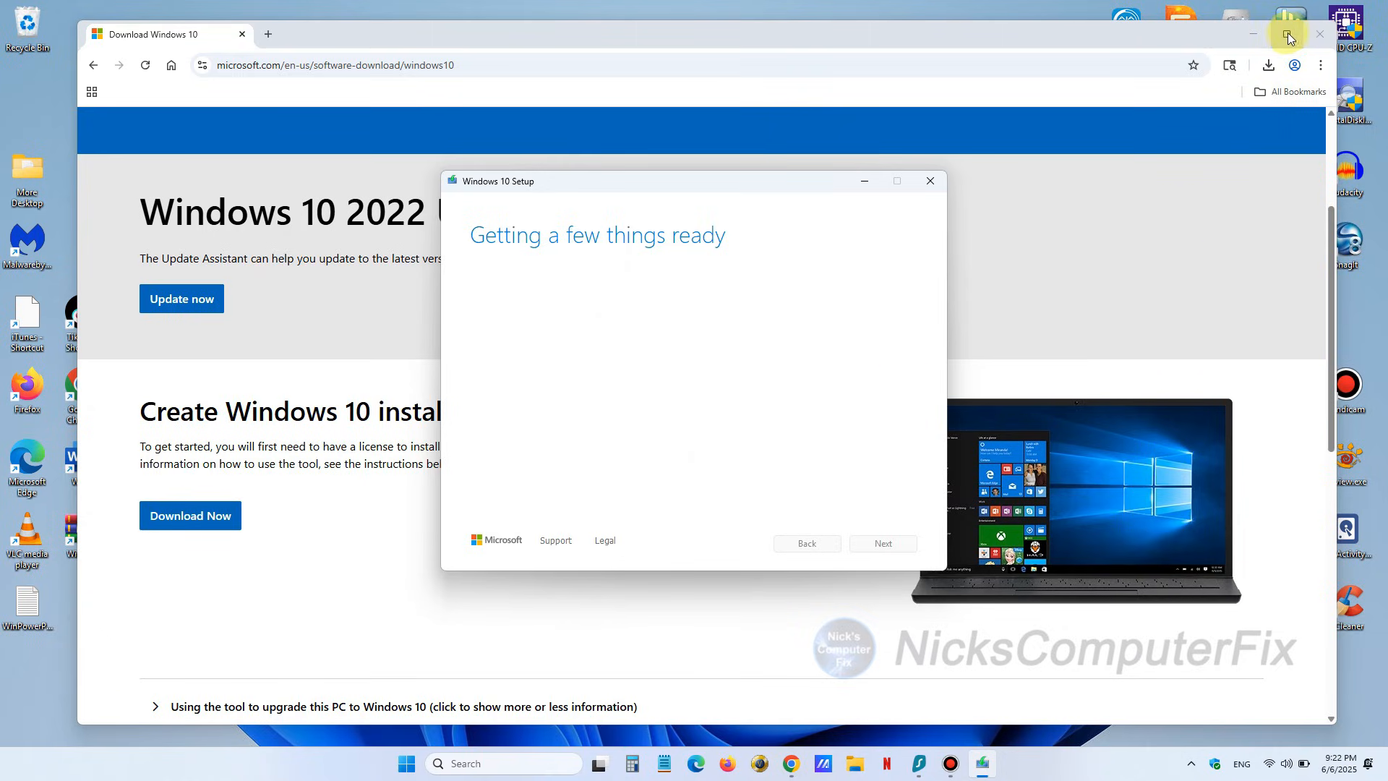
# Step: Close the Chrome Download Windows 10 window while Setup keeps preparing
pyautogui.click(930, 180)
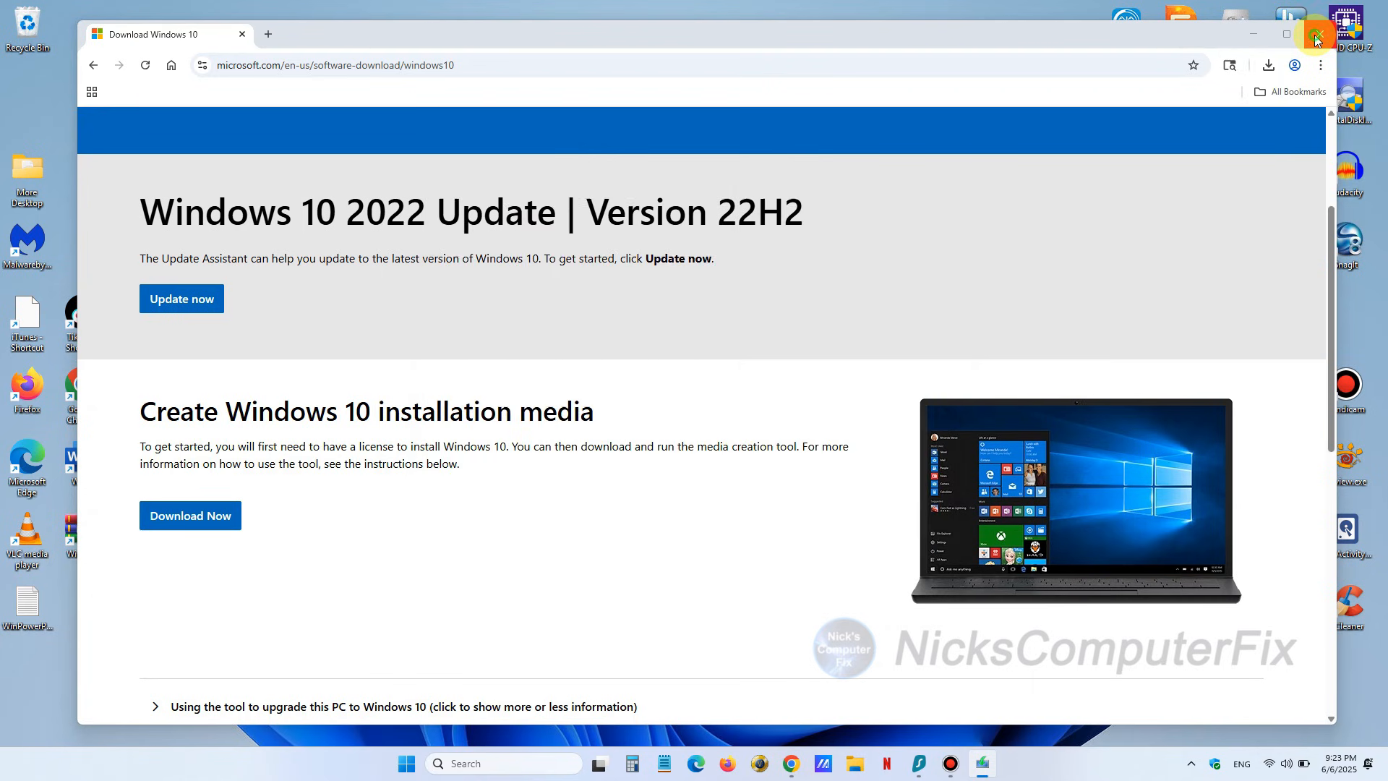
pyautogui.click(1316, 33)
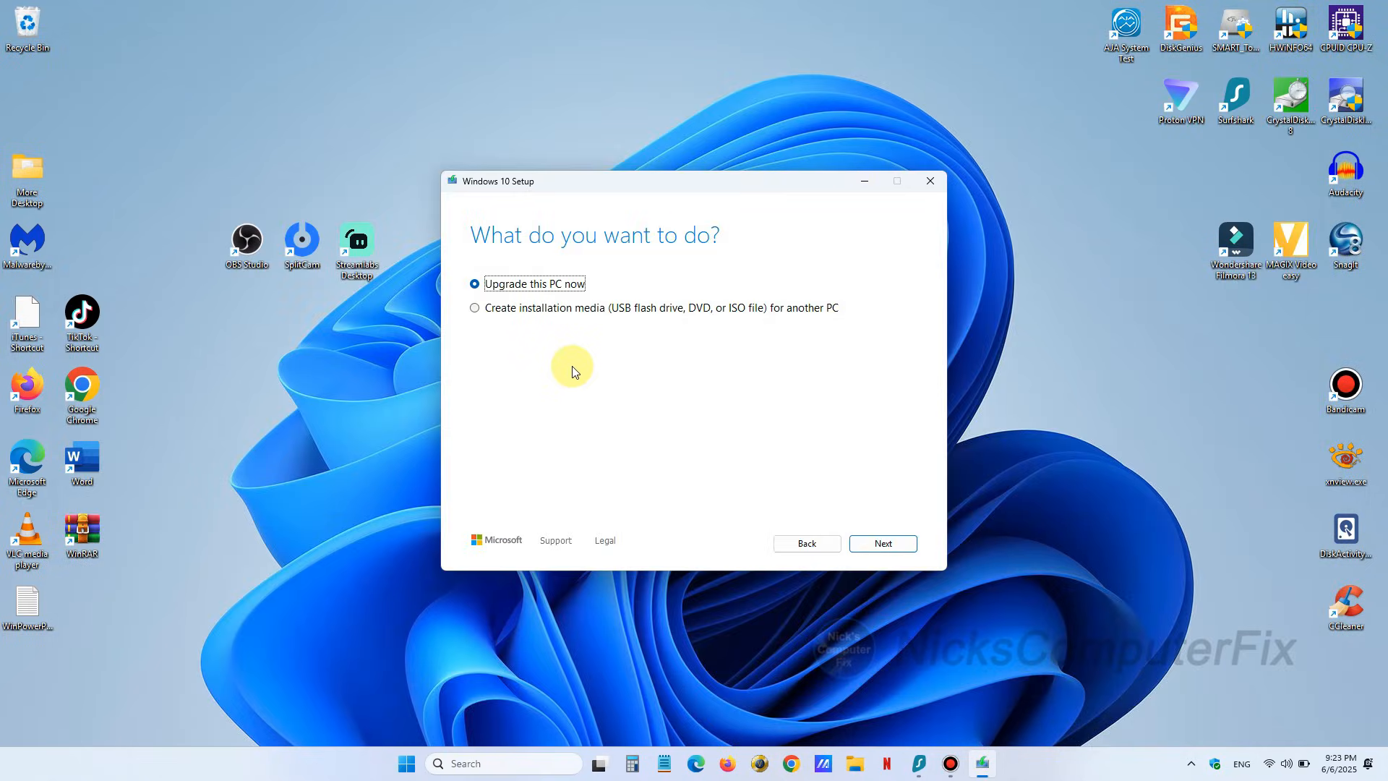
pyautogui.moveTo(576, 368)
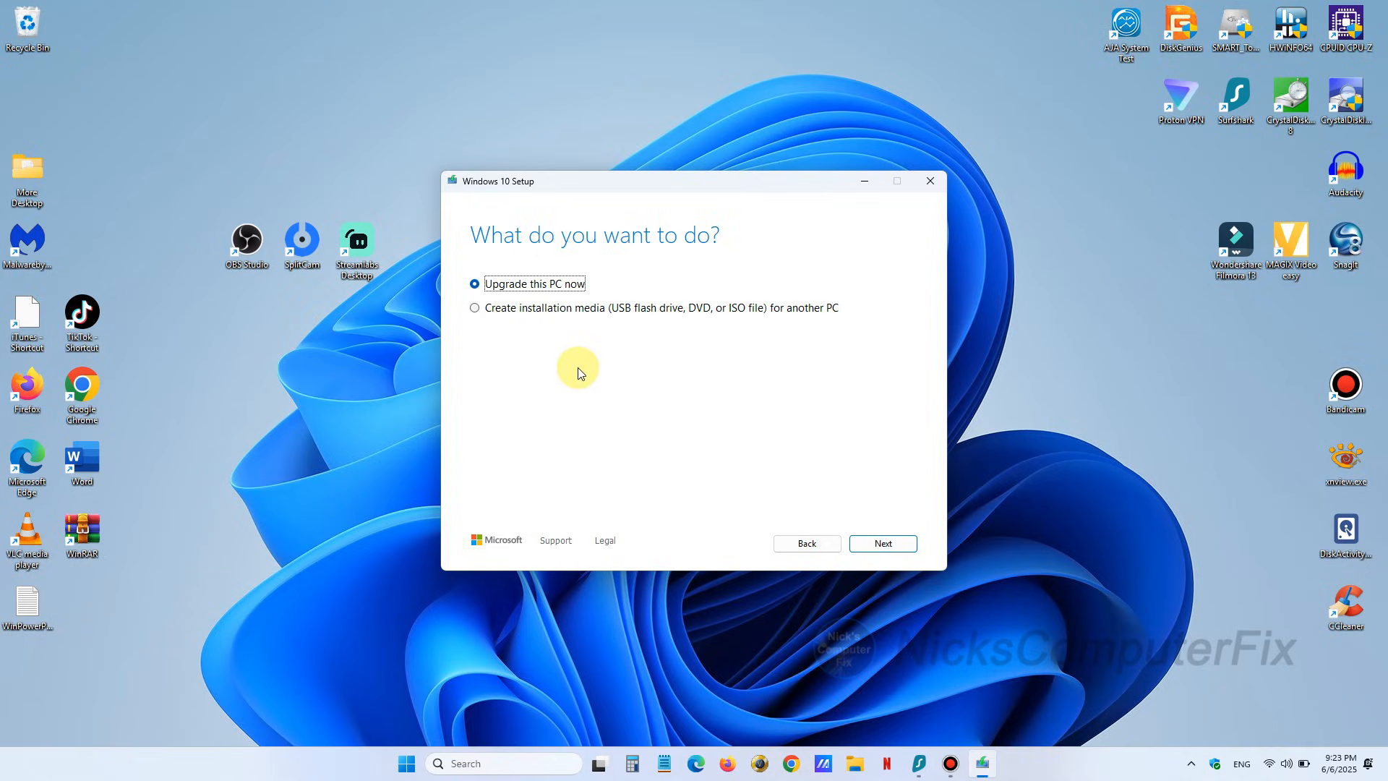
pyautogui.moveTo(586, 276)
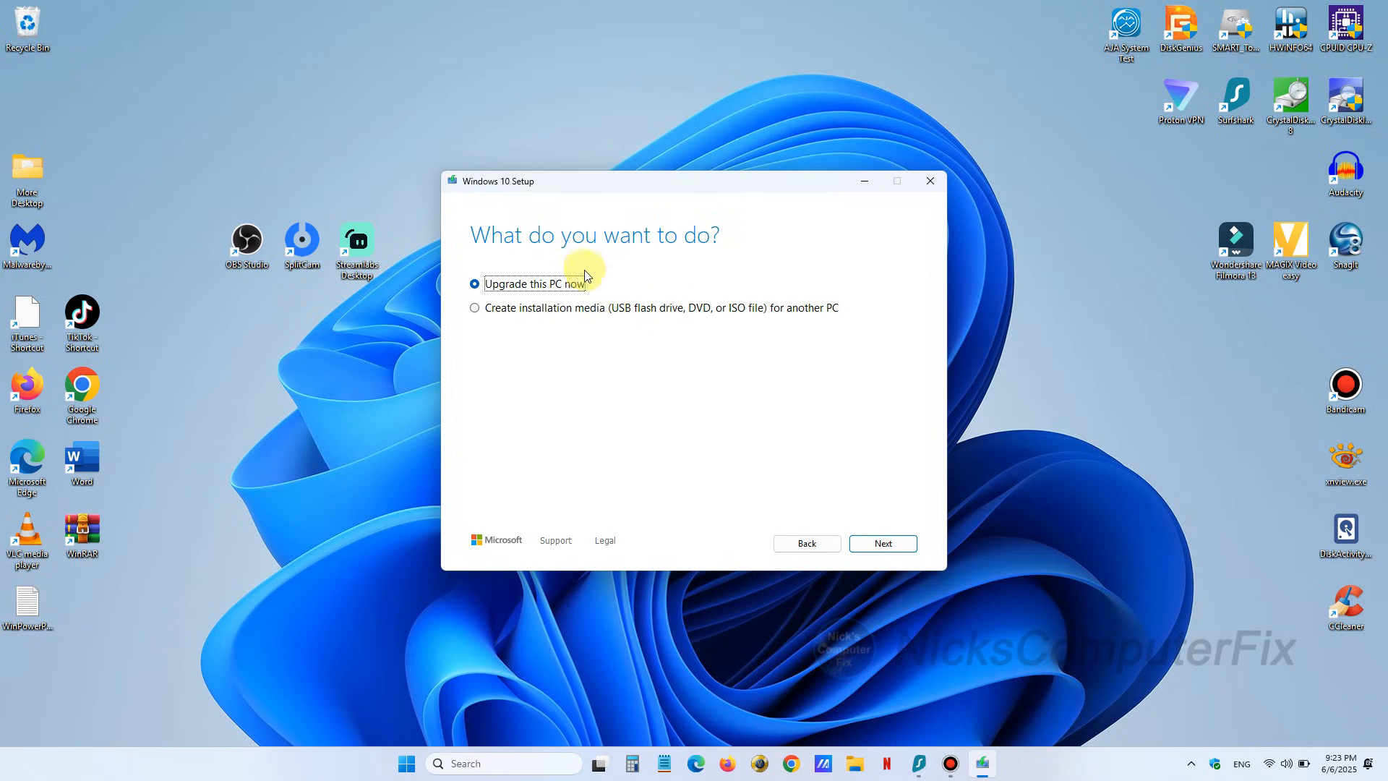
# Step: Choose 'Create installation media for another PC' and continue to the language and edition step
pyautogui.click(475, 307)
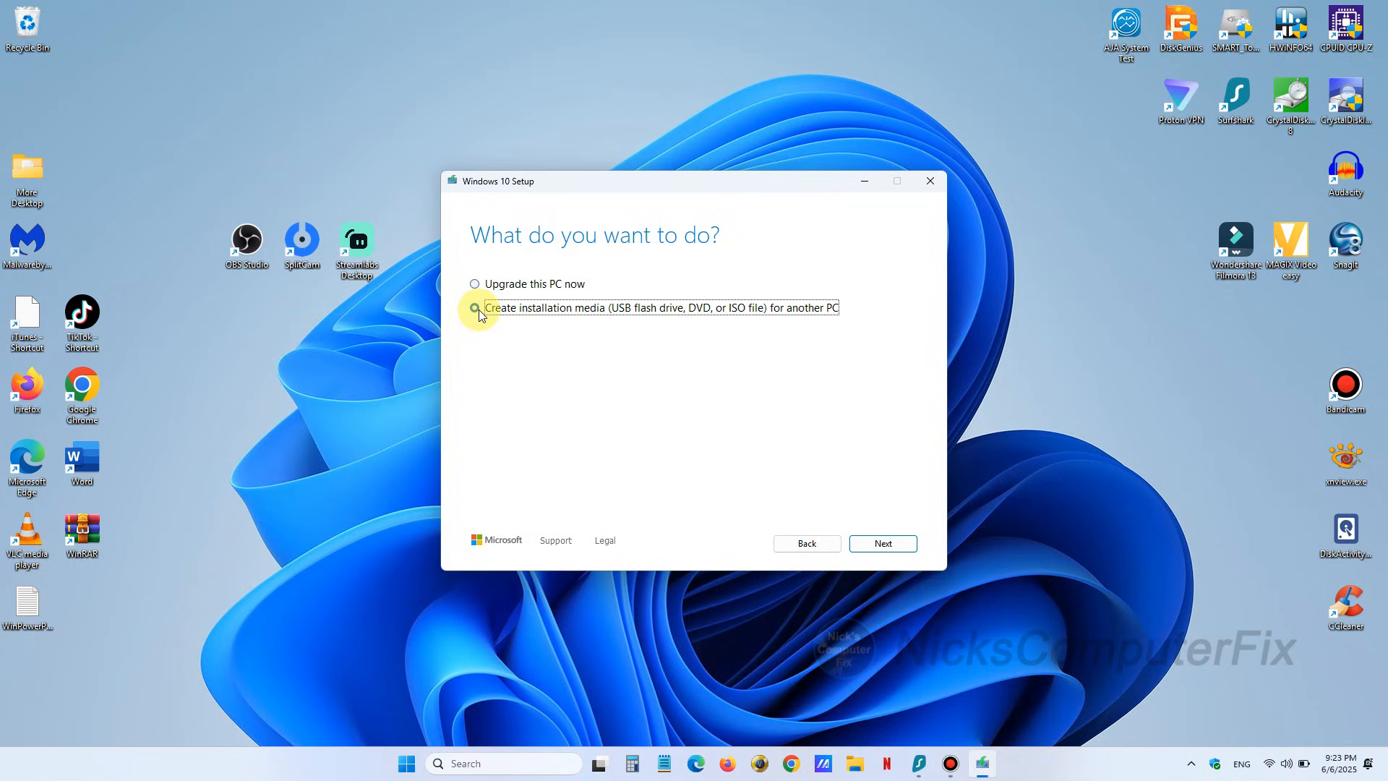
pyautogui.click(475, 306)
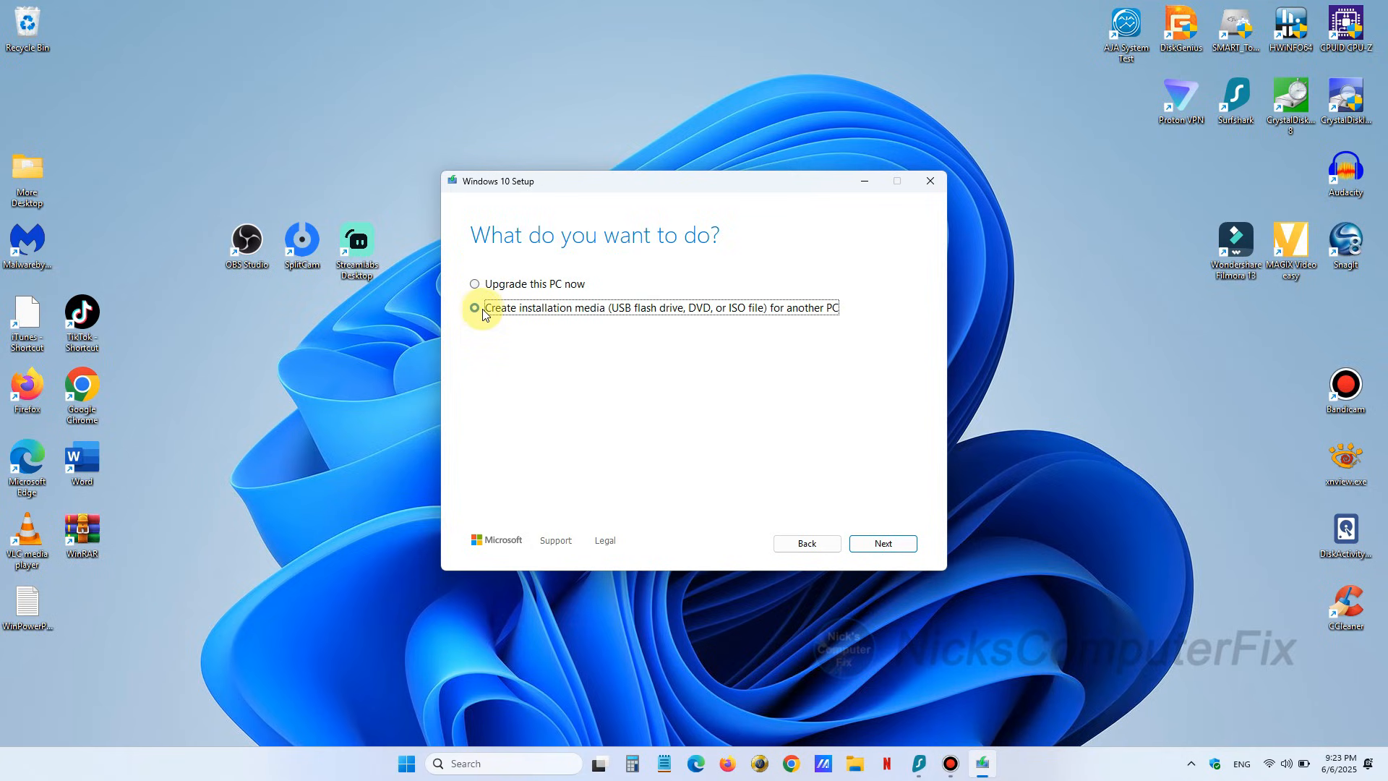
pyautogui.click(882, 542)
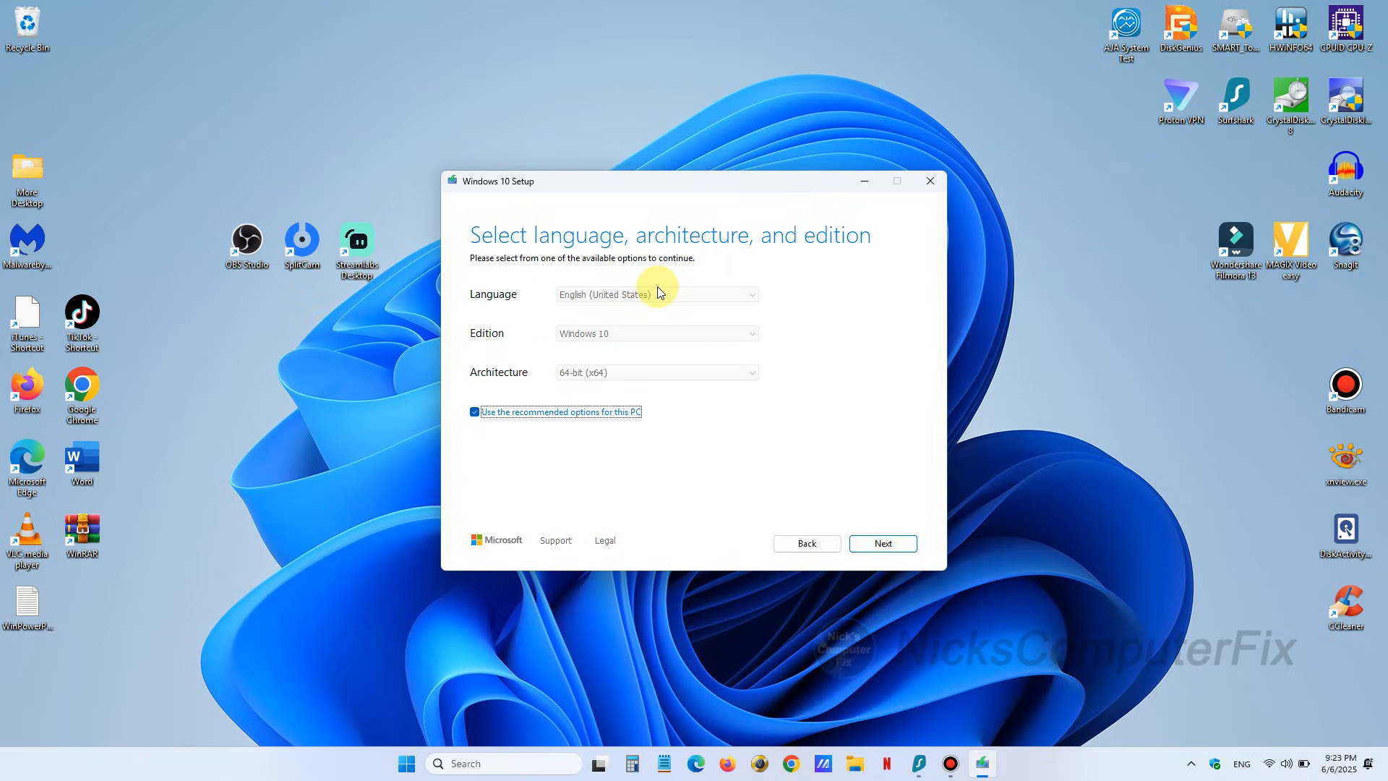
pyautogui.moveTo(653, 382)
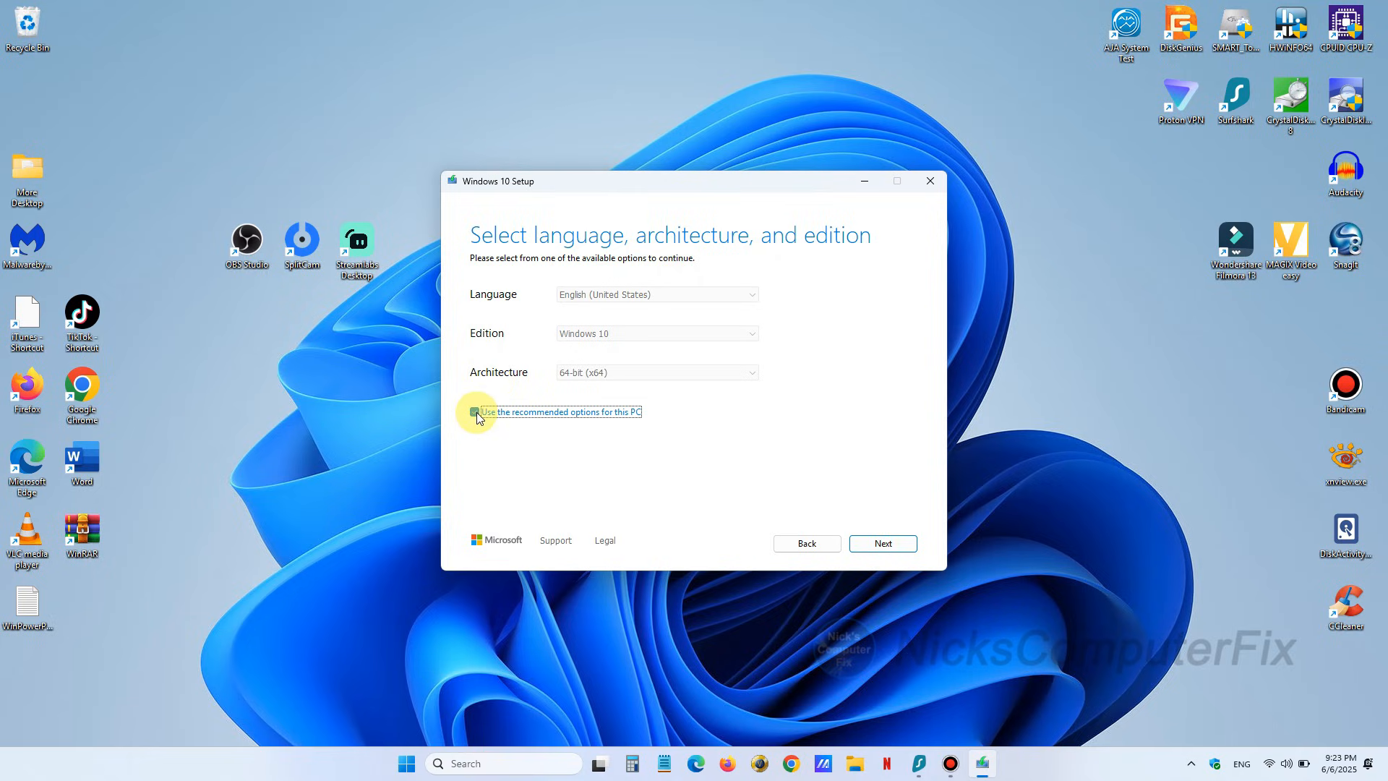
pyautogui.click(476, 412)
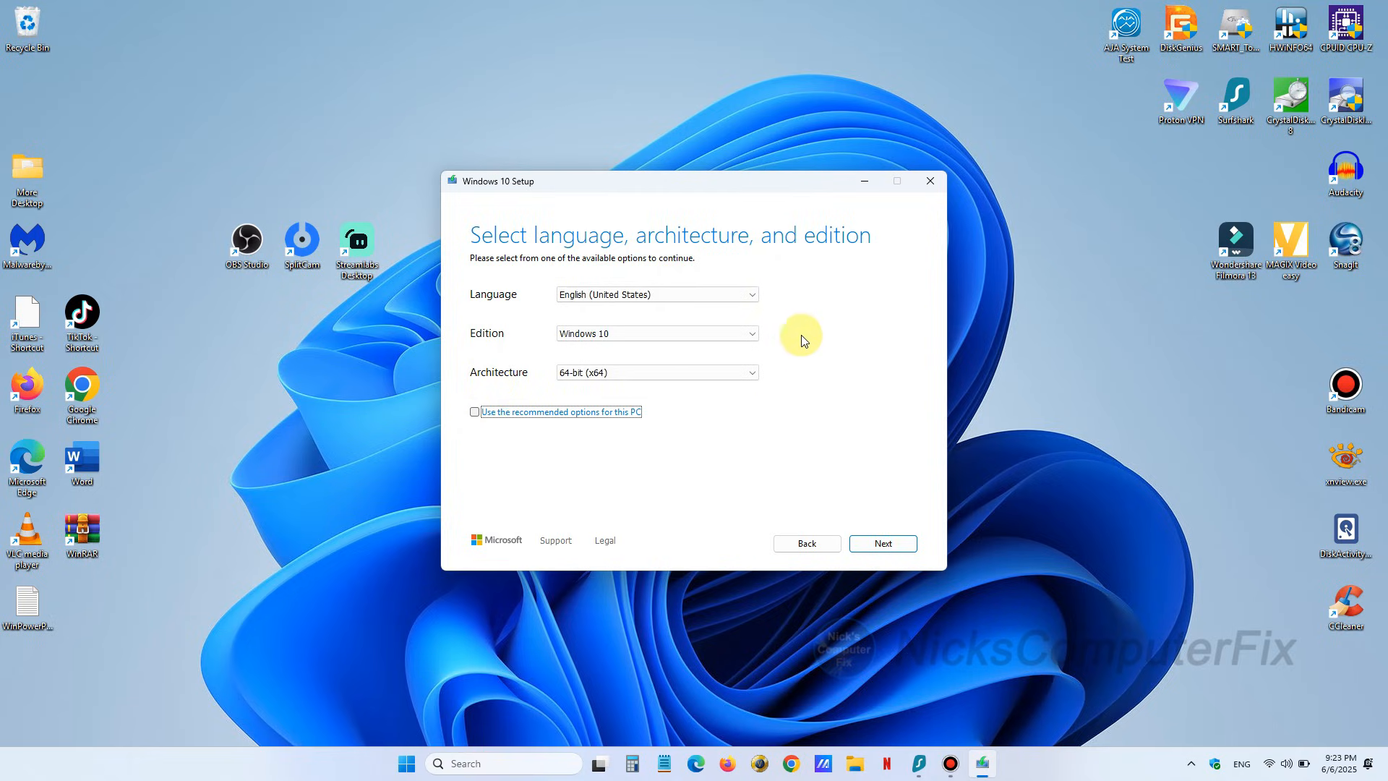
pyautogui.click(751, 294)
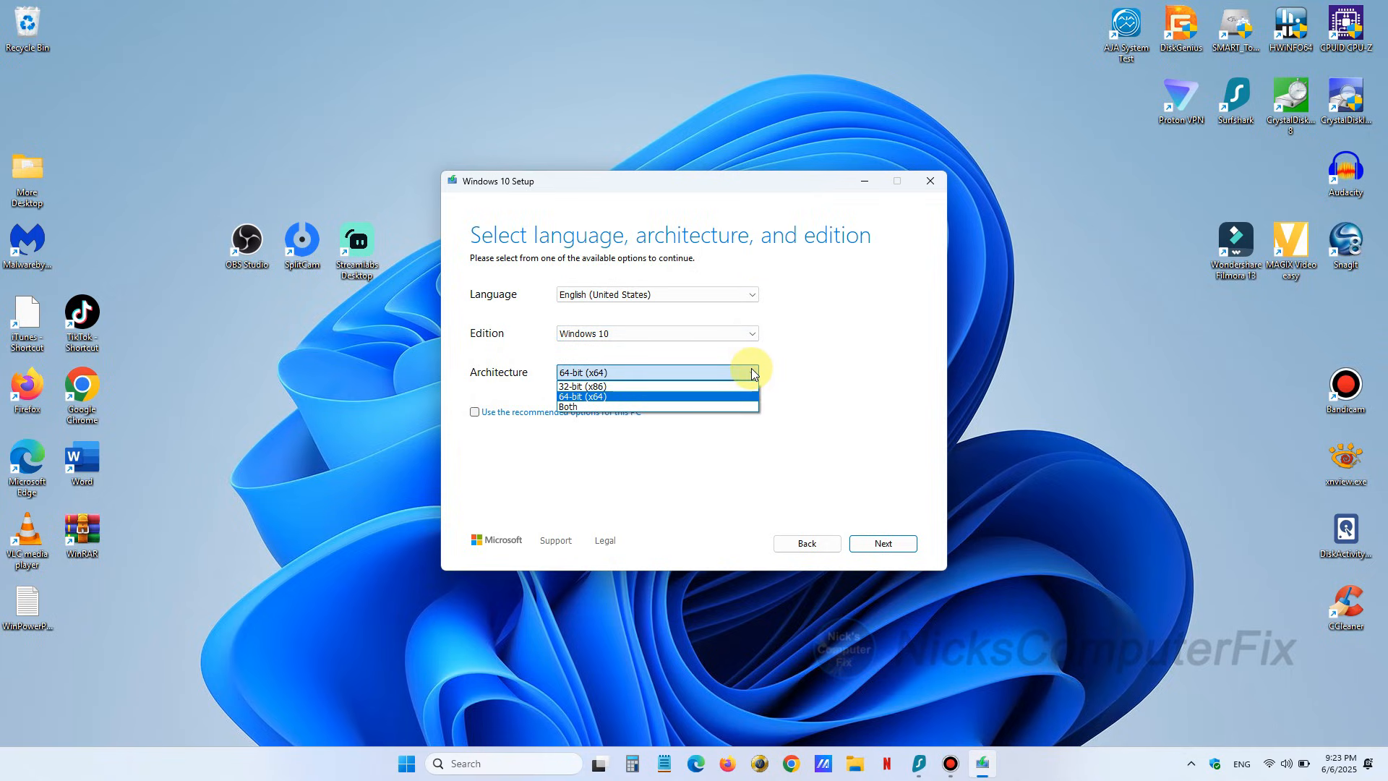
pyautogui.click(582, 396)
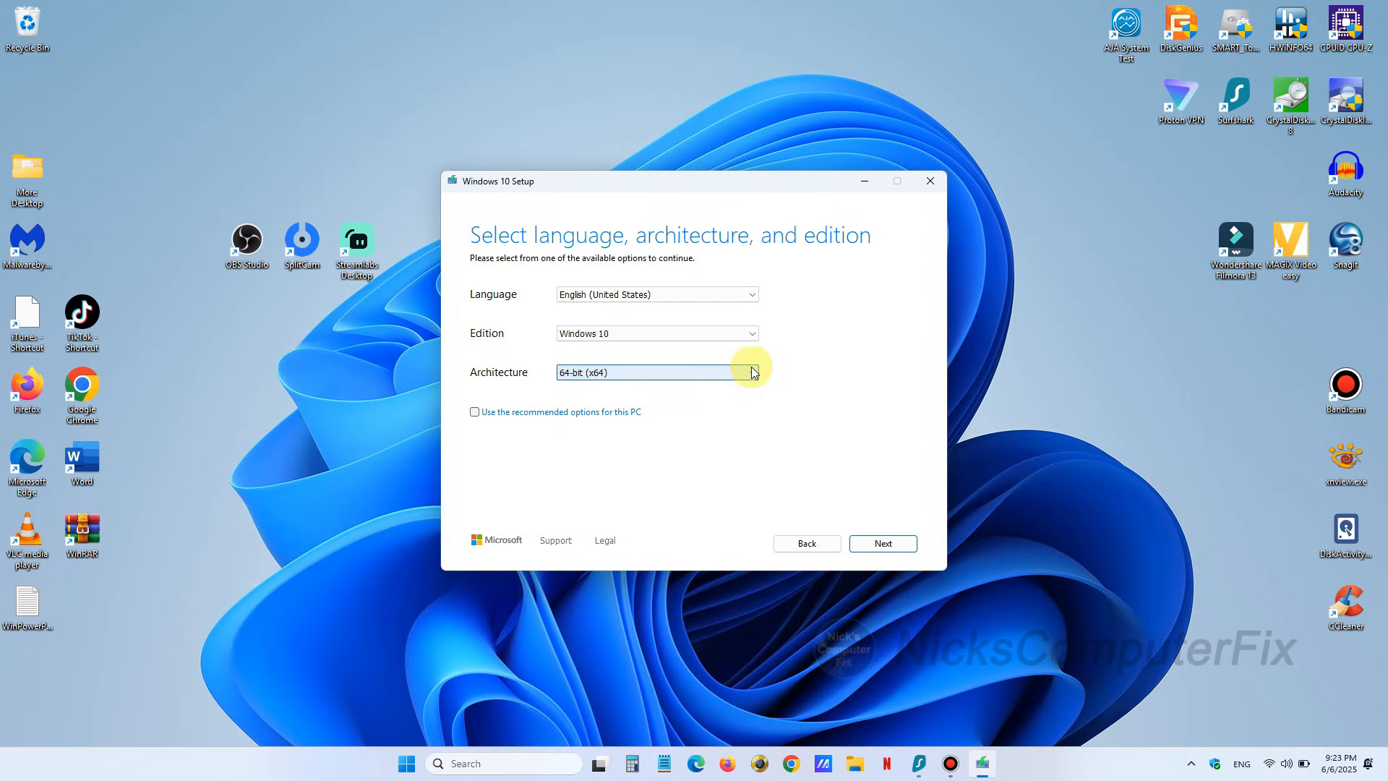
pyautogui.click(475, 412)
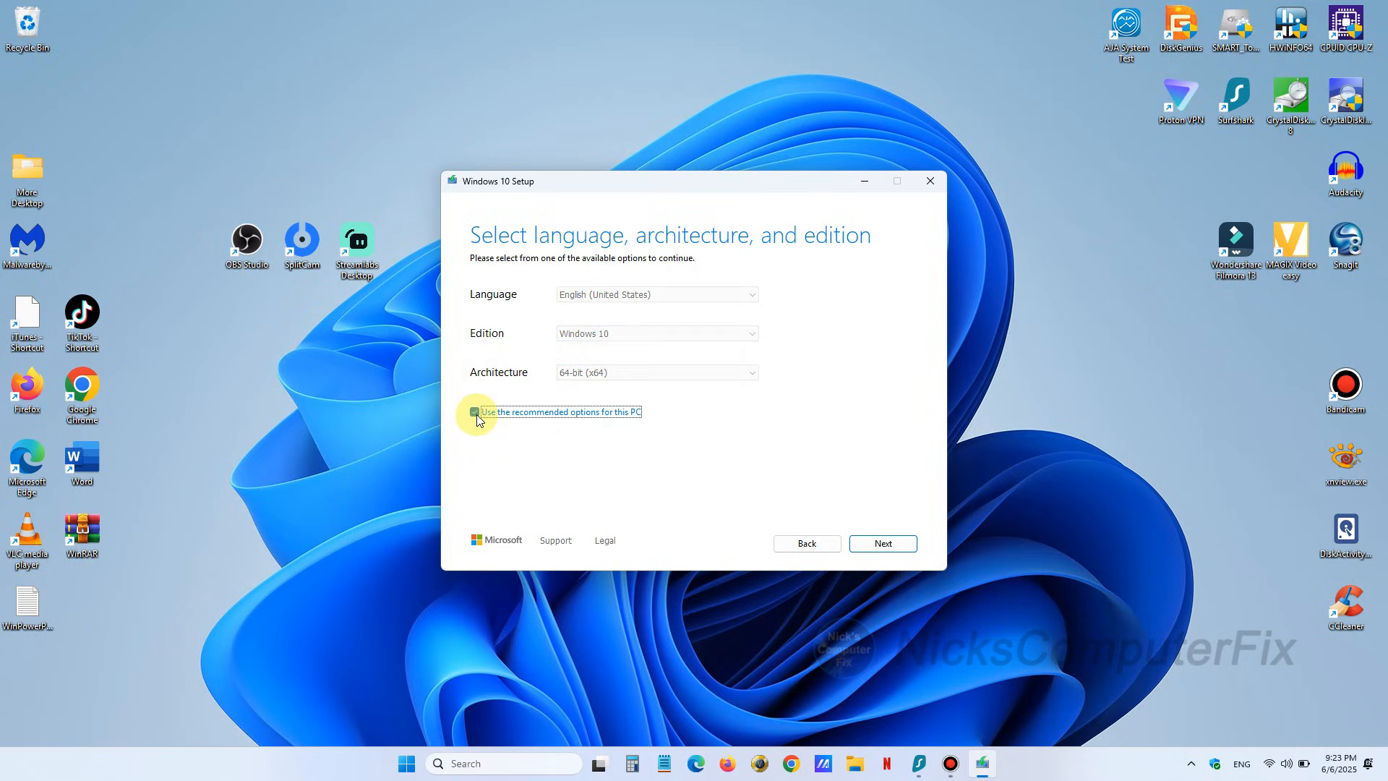
pyautogui.click(474, 412)
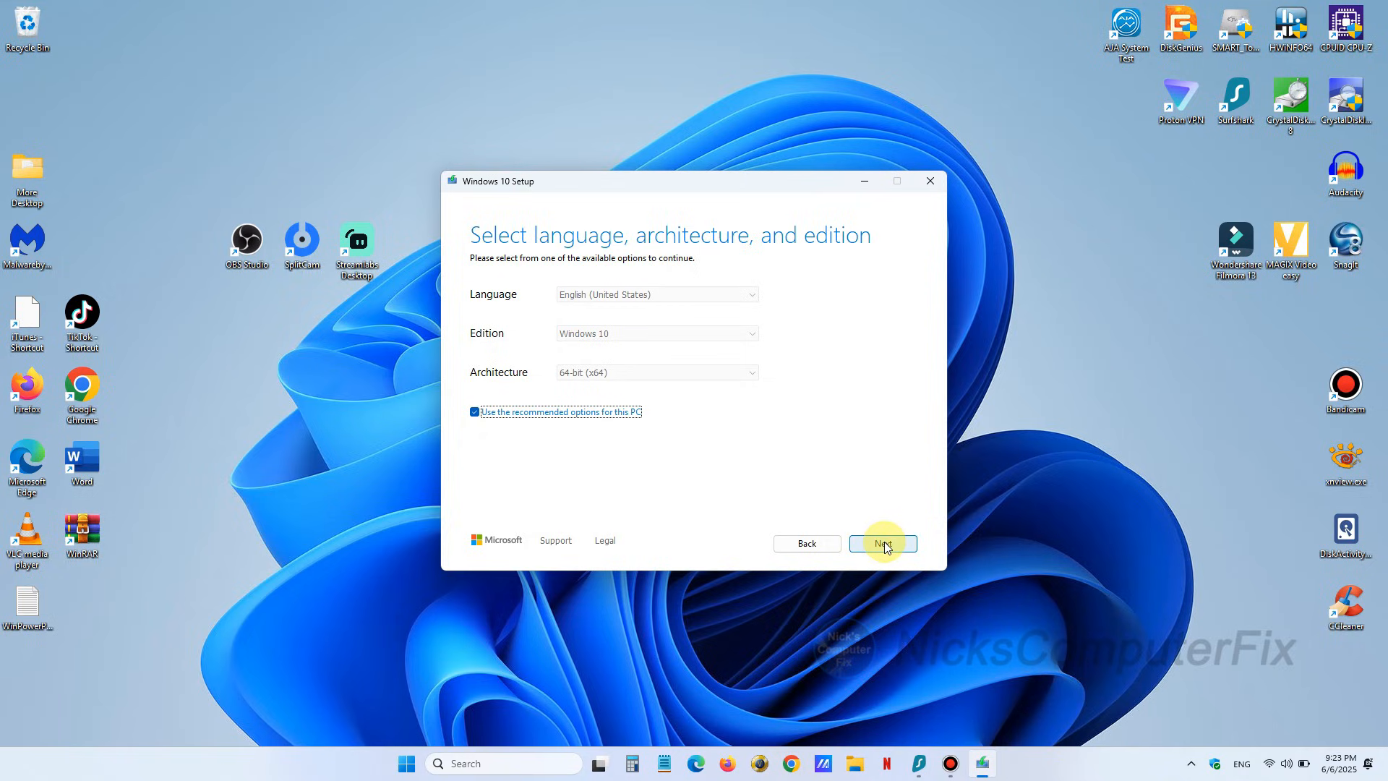
# Step: Continue with USB flash drive as the media, reaching the removable drives list
pyautogui.click(882, 542)
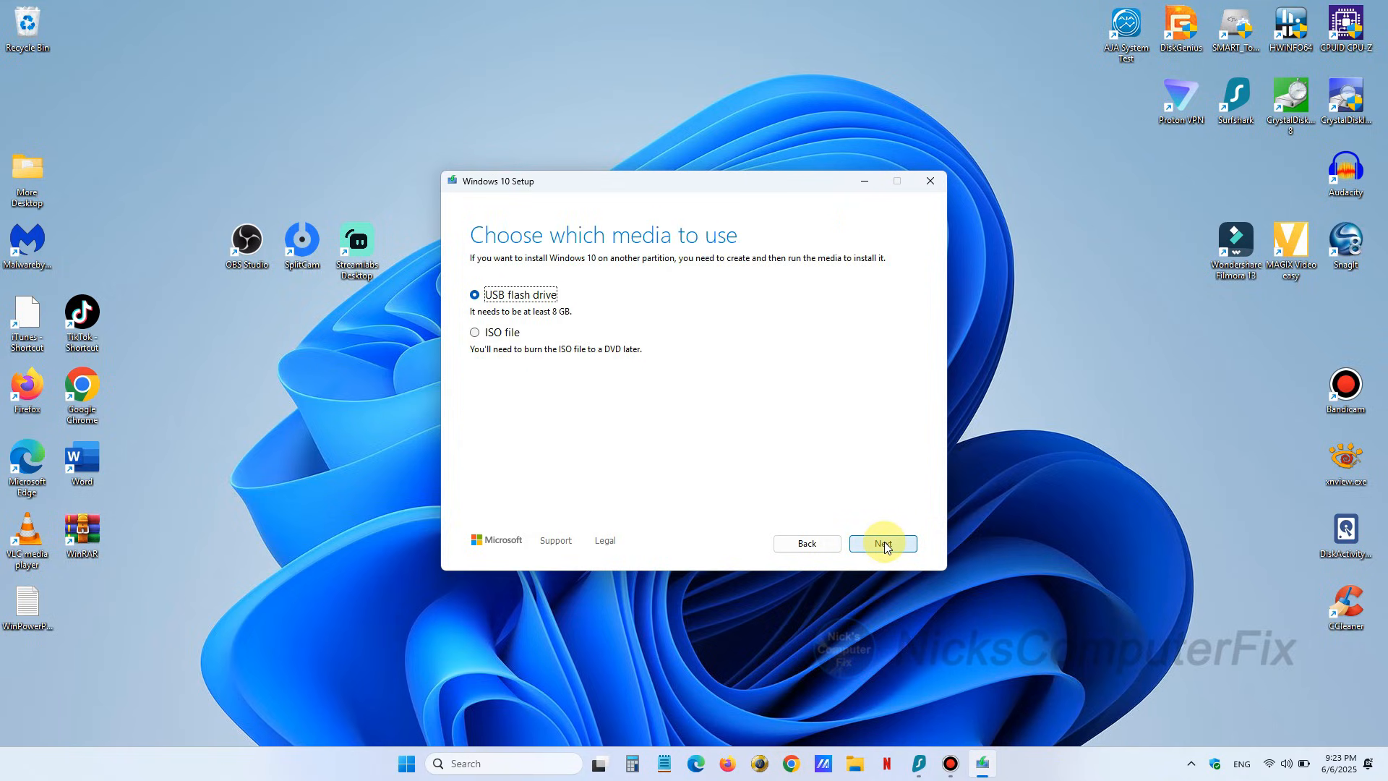
pyautogui.moveTo(517, 305)
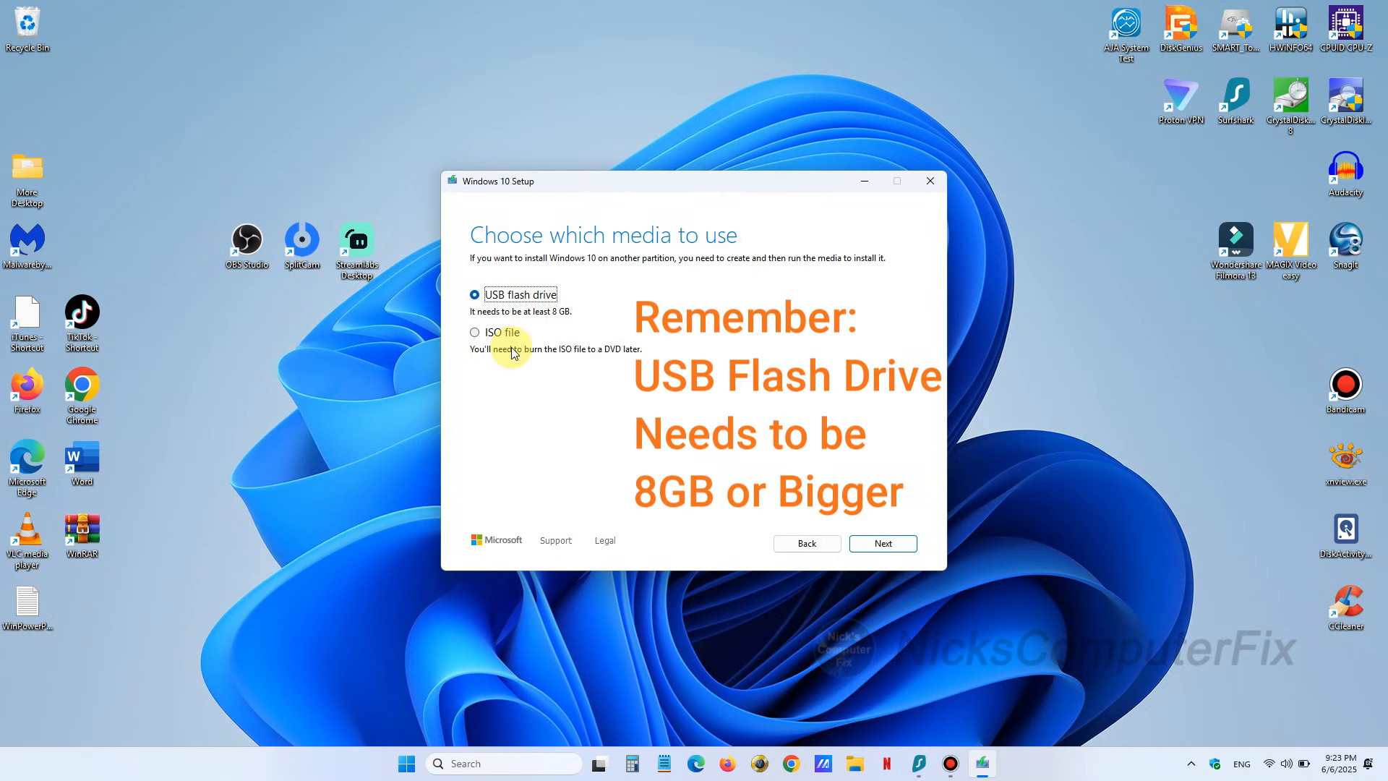
pyautogui.moveTo(605, 362)
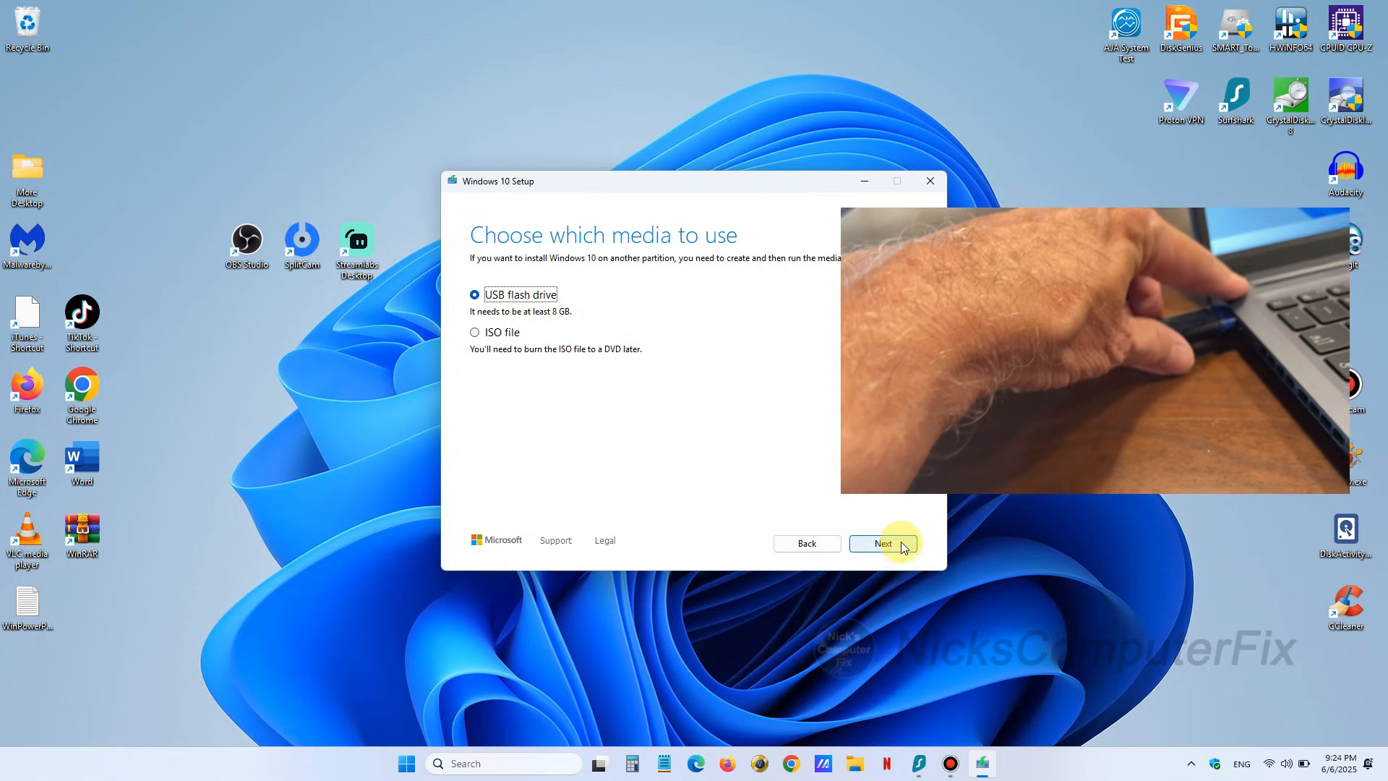
pyautogui.click(881, 542)
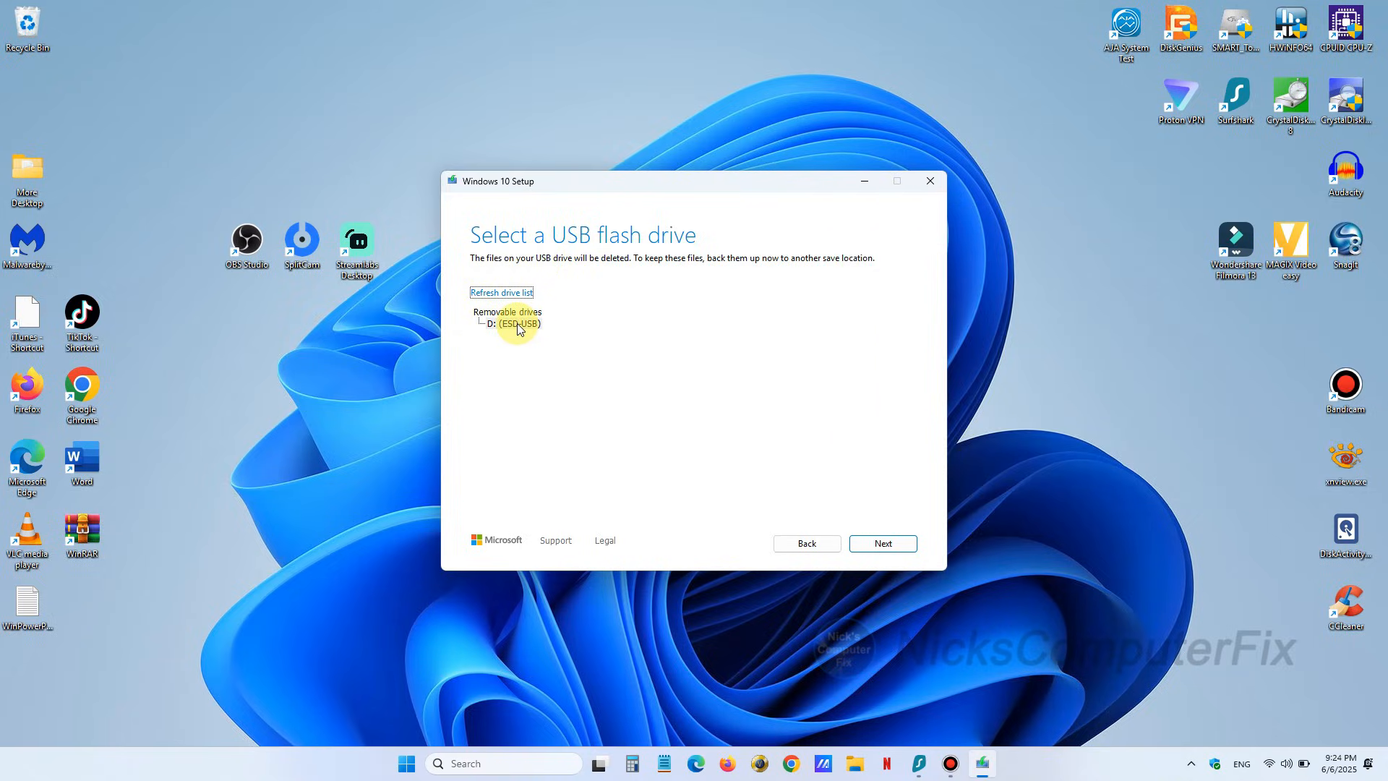
# Step: Select D: (ESD-USB) as the target and start writing Windows 10 to it
pyautogui.click(512, 323)
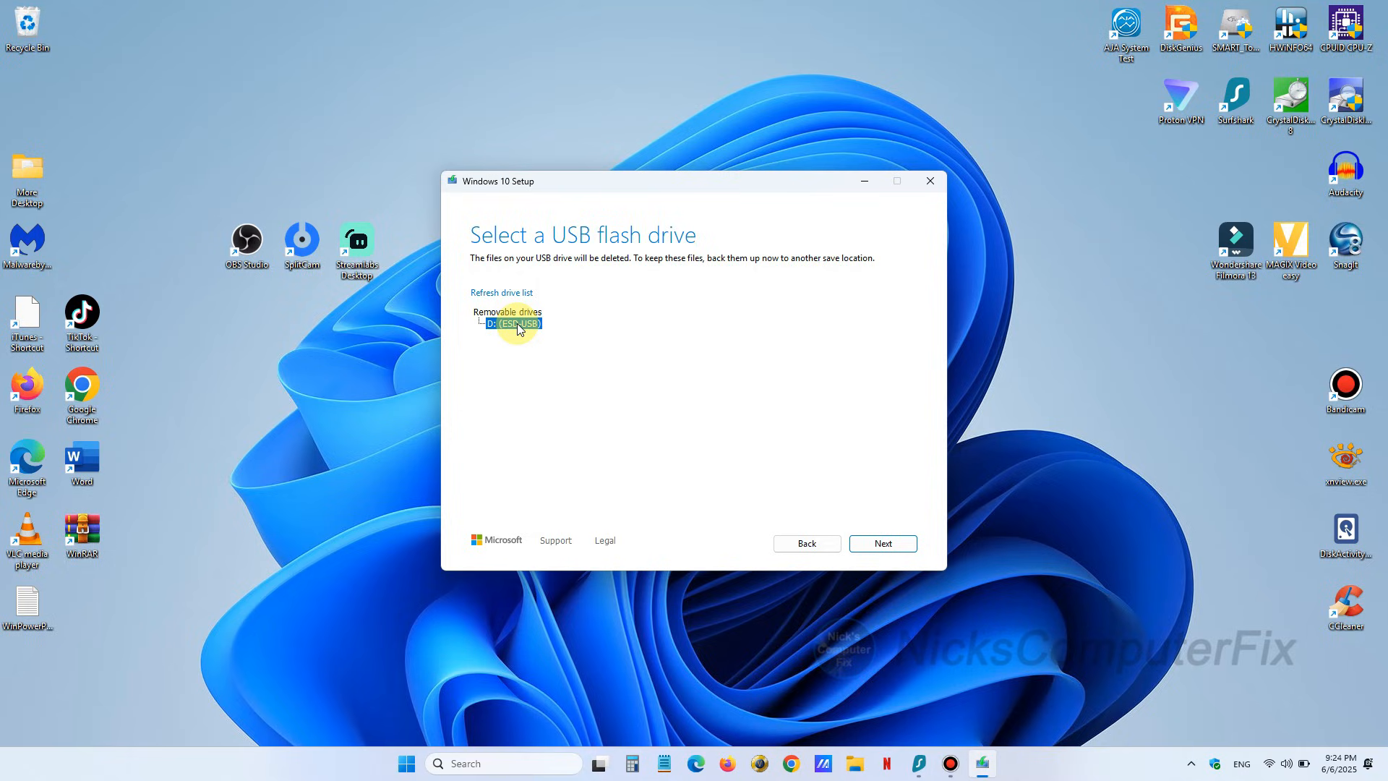
pyautogui.moveTo(791, 422)
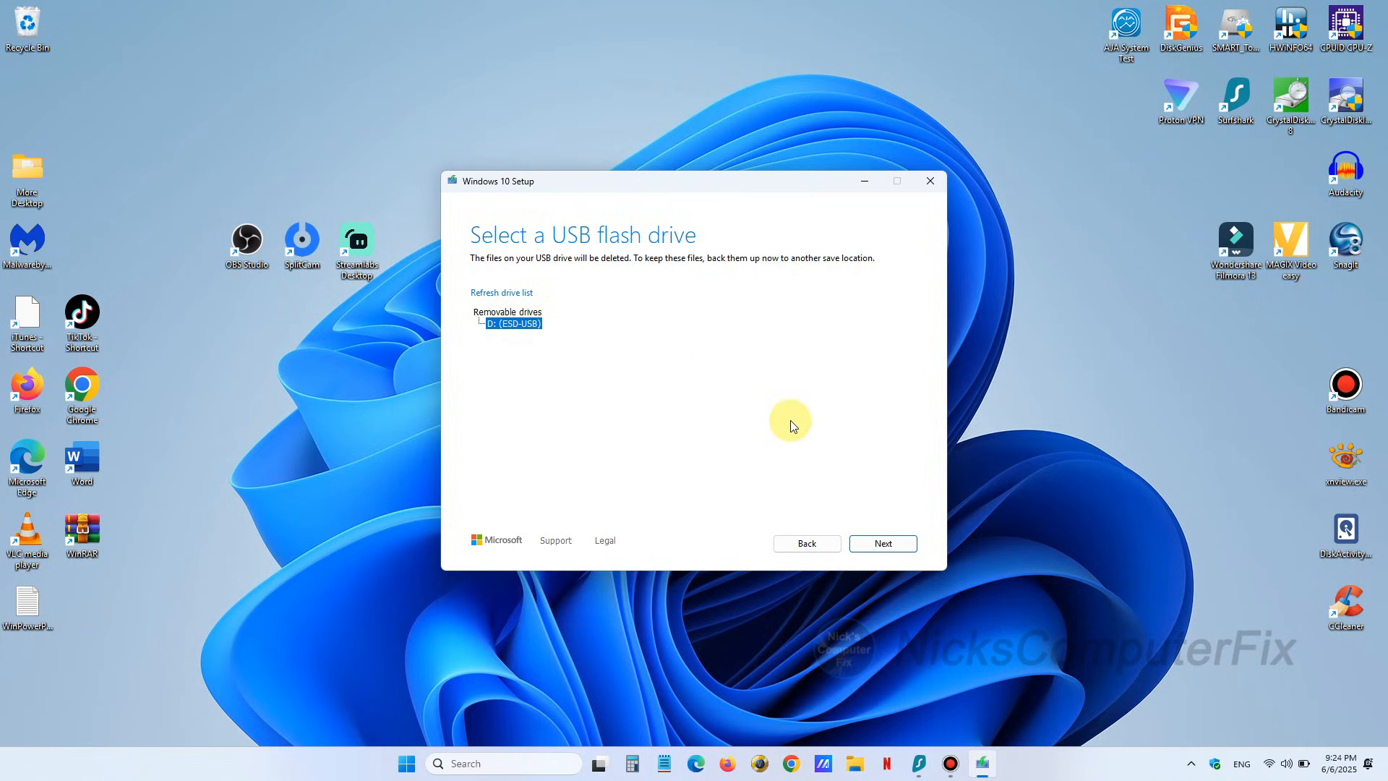
pyautogui.click(882, 542)
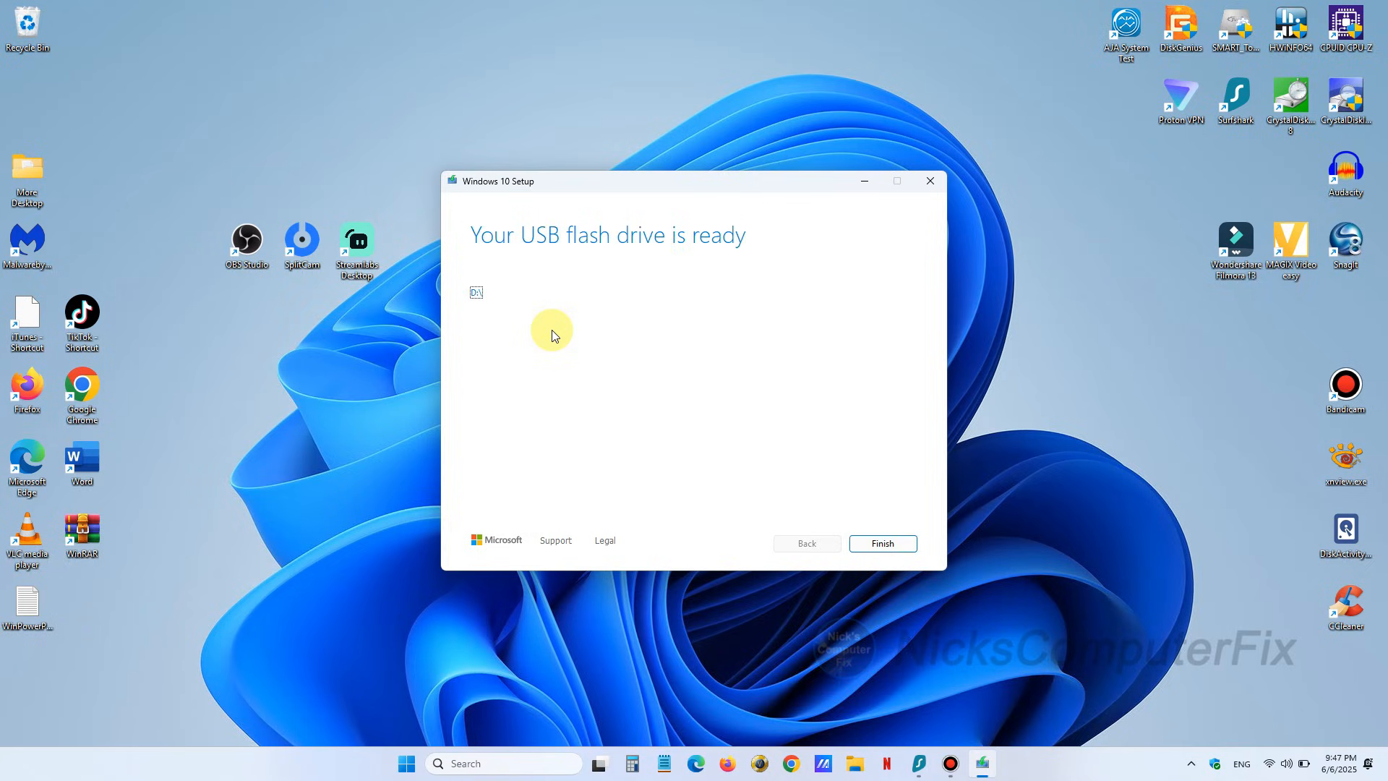
pyautogui.moveTo(593, 204)
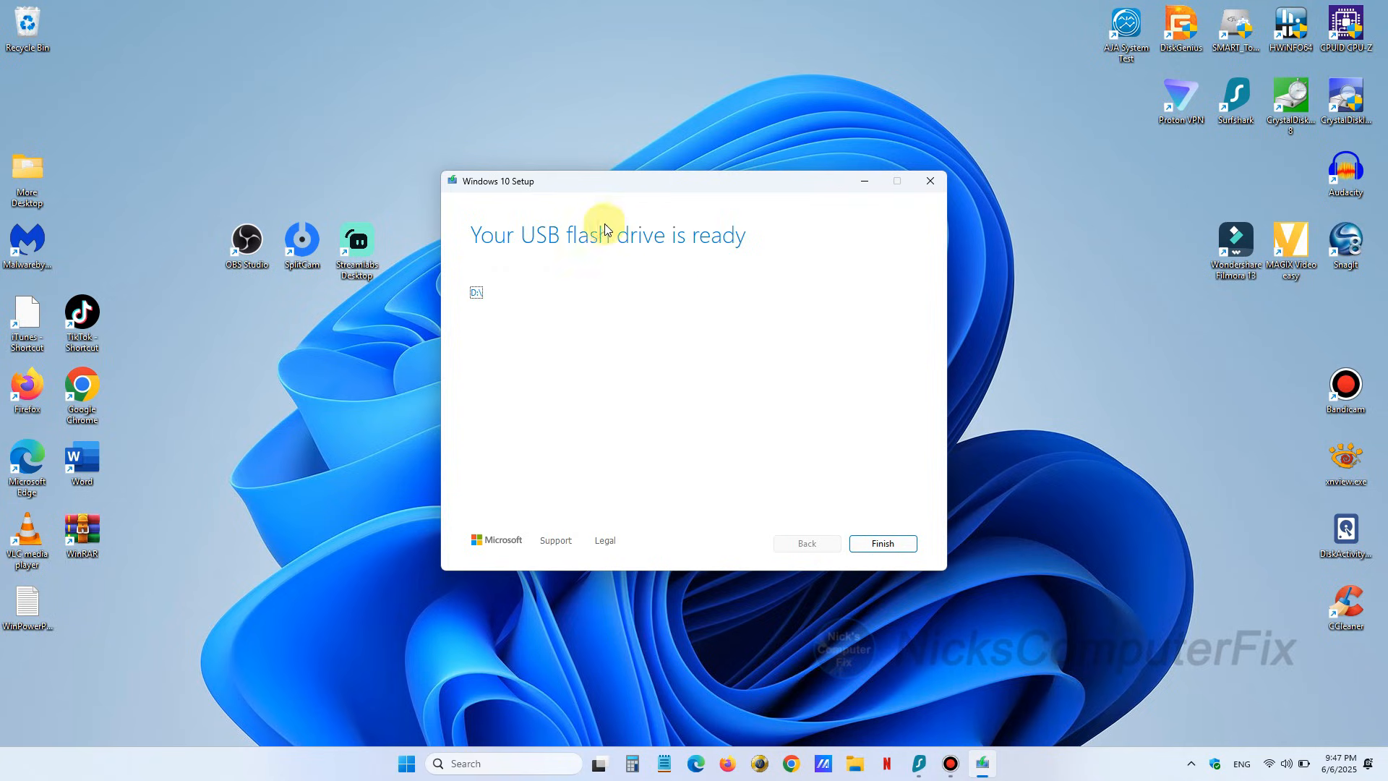
pyautogui.moveTo(804, 482)
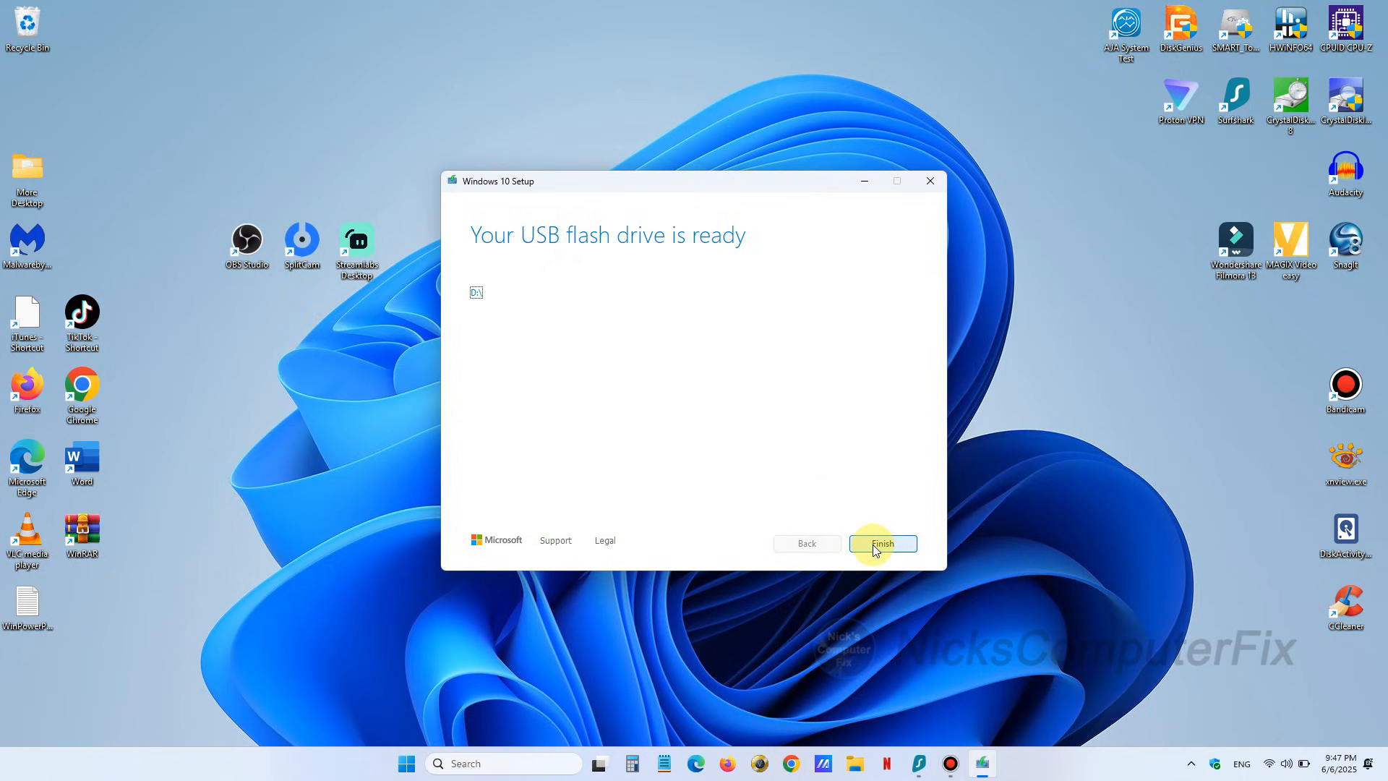
# Step: Finish the setup now that the USB flash drive is ready
pyautogui.click(882, 542)
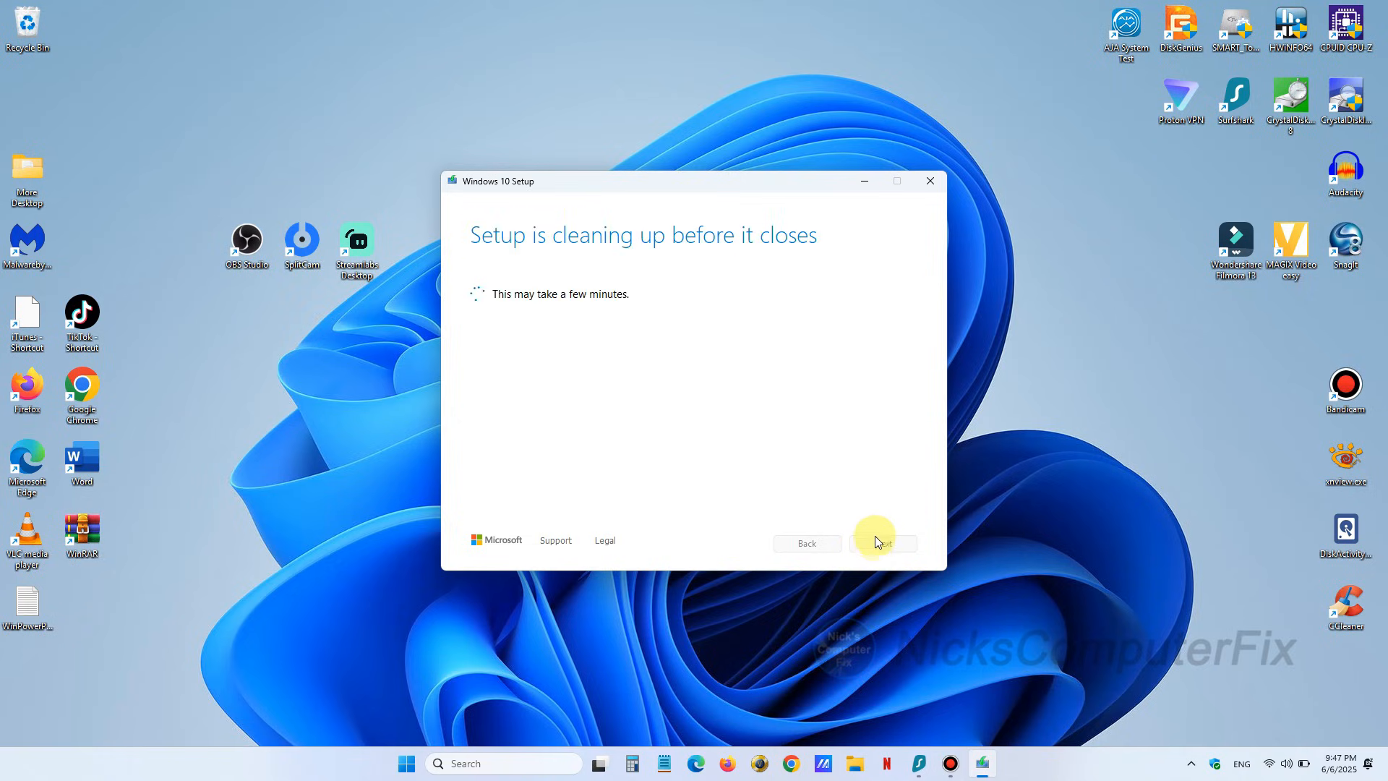
pyautogui.moveTo(688, 292)
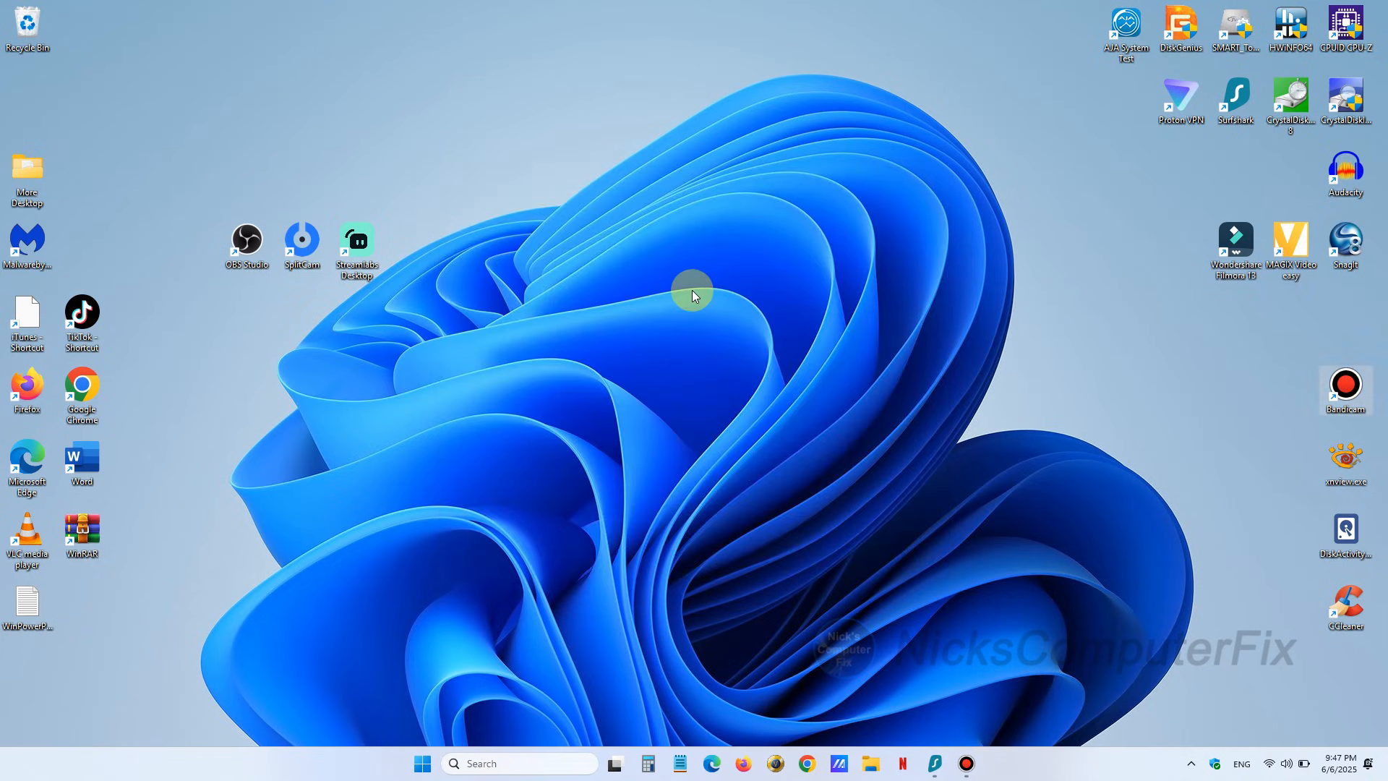
pyautogui.moveTo(591, 522)
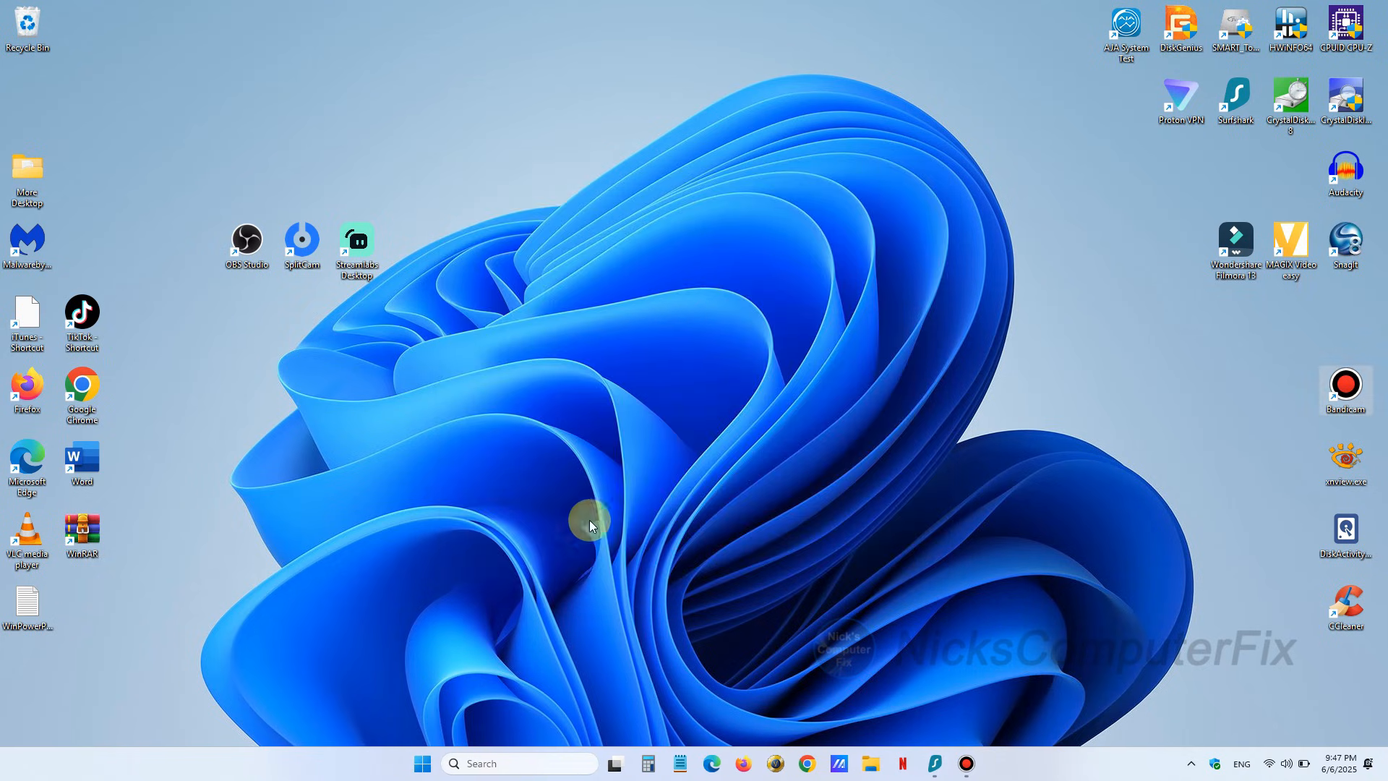